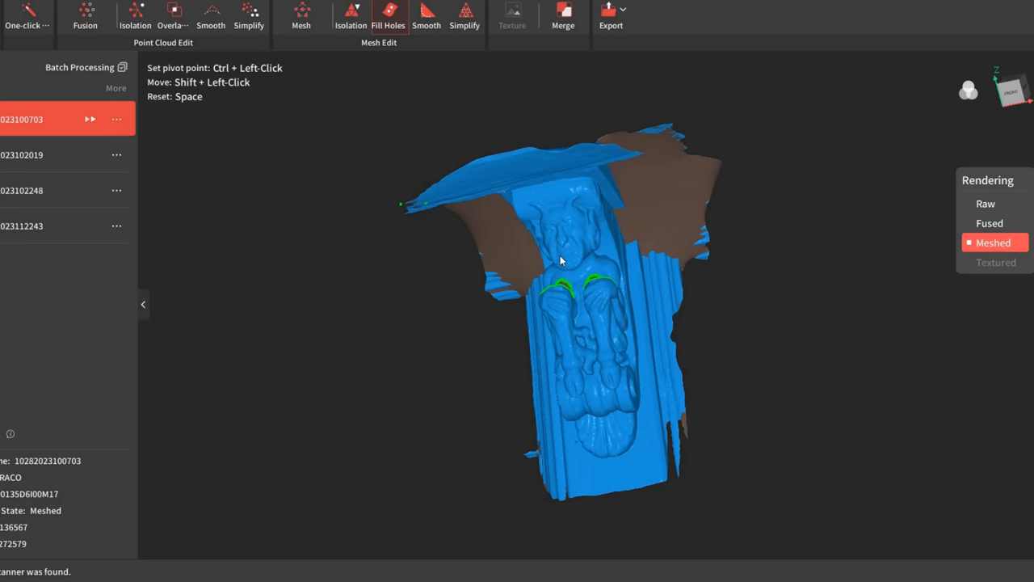
pyautogui.moveTo(560, 261)
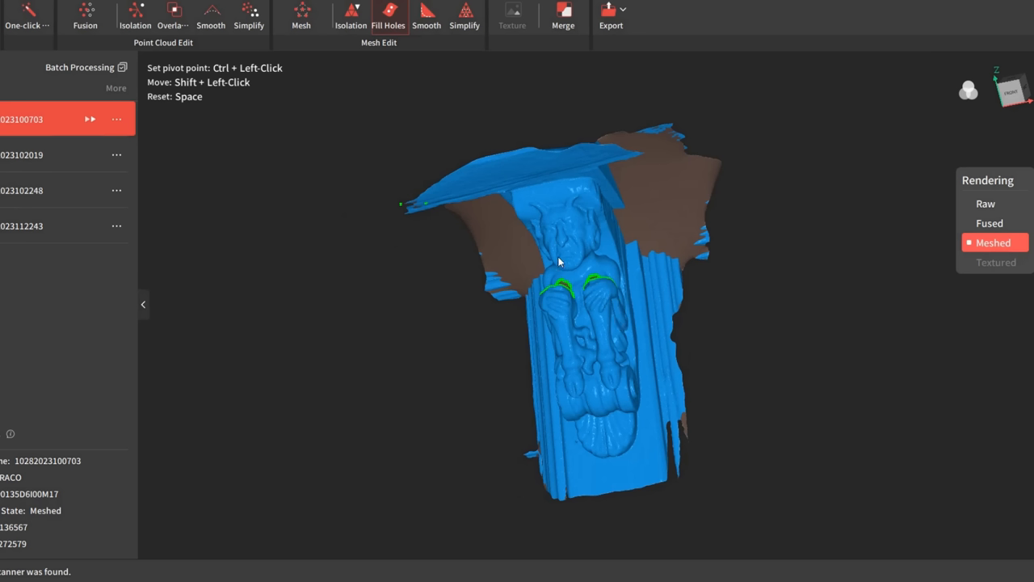
pyautogui.moveTo(773, 416)
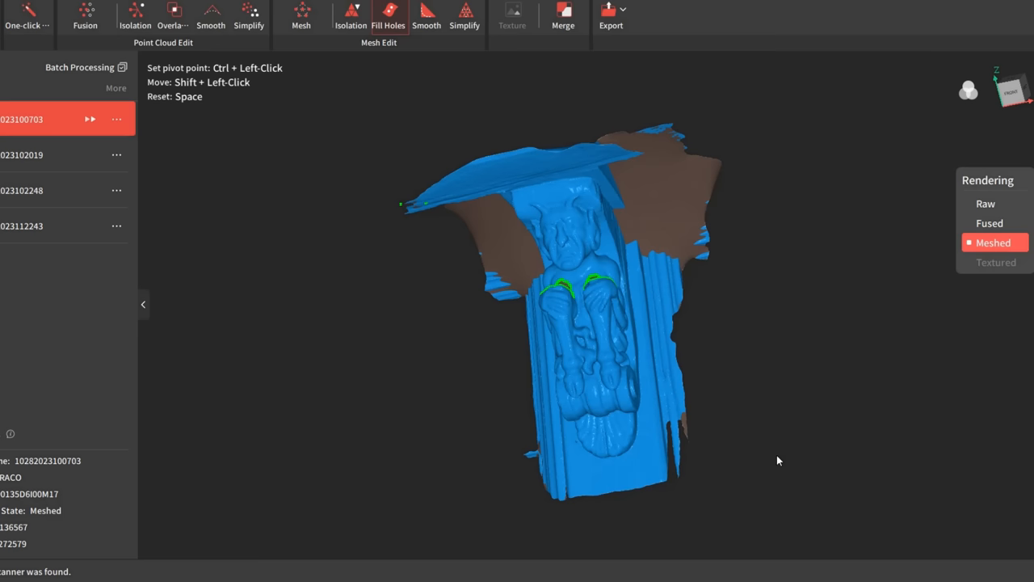
# View the holes near the hands and start Fill Holes with the Curved method.
pyautogui.moveTo(778, 461); pyautogui.dragTo(581, 264)
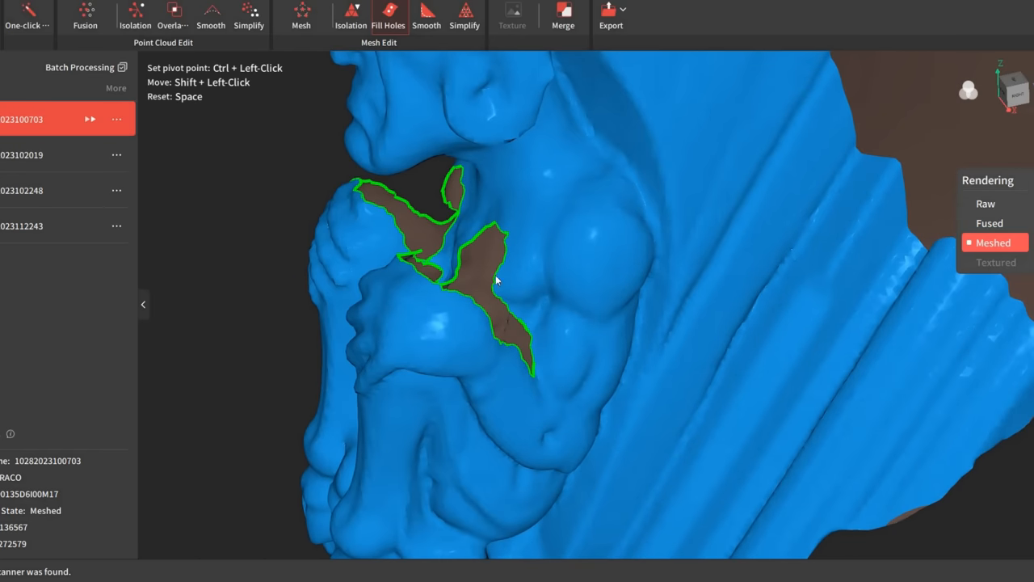
pyautogui.moveTo(497, 278); pyautogui.dragTo(435, 319)
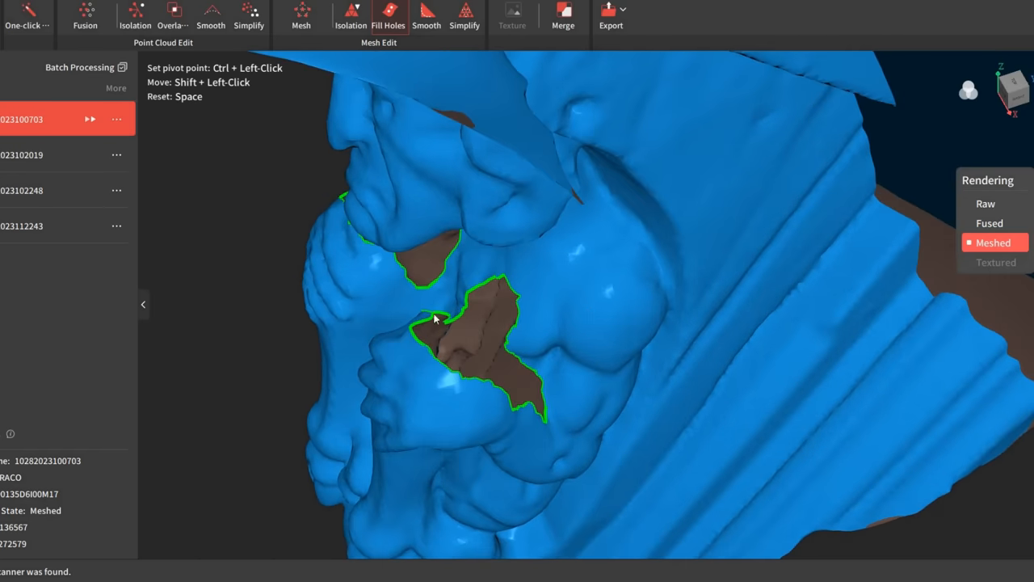
pyautogui.moveTo(462, 341)
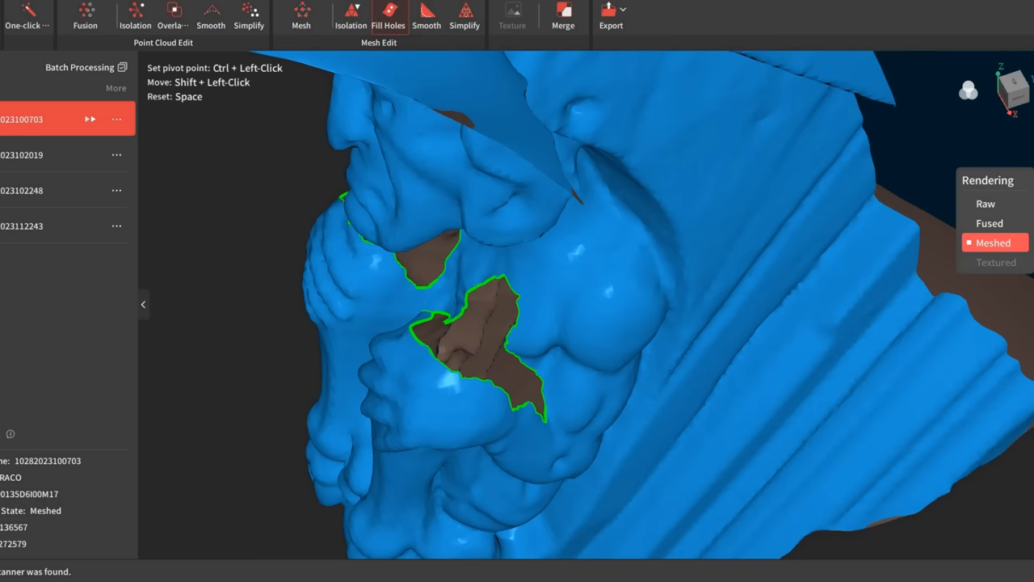
pyautogui.click(389, 15)
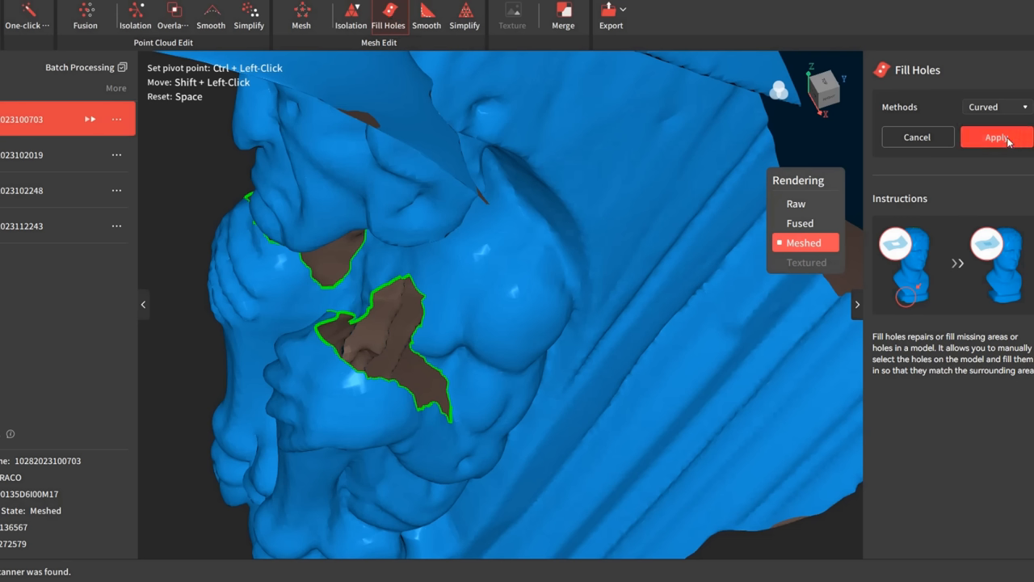
pyautogui.click(995, 106)
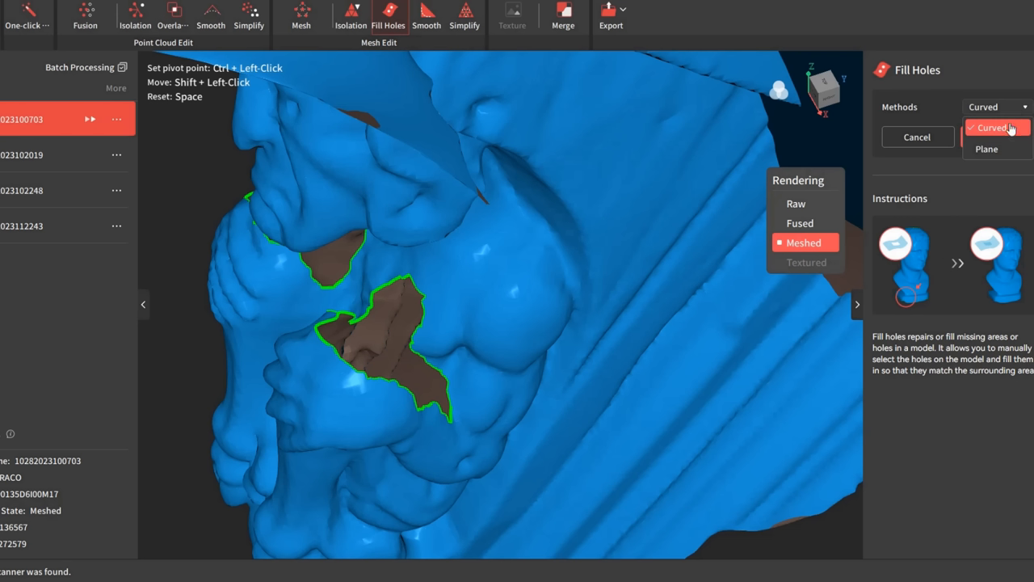
pyautogui.click(992, 128)
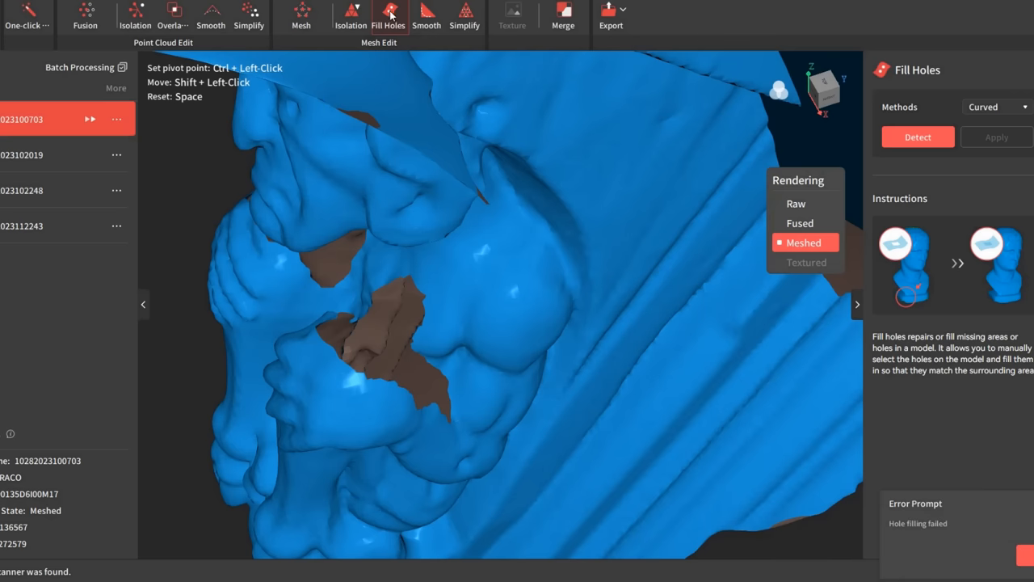
# Detect and fill the holes between and beside the hands, then open the Start menu.
pyautogui.click(918, 137)
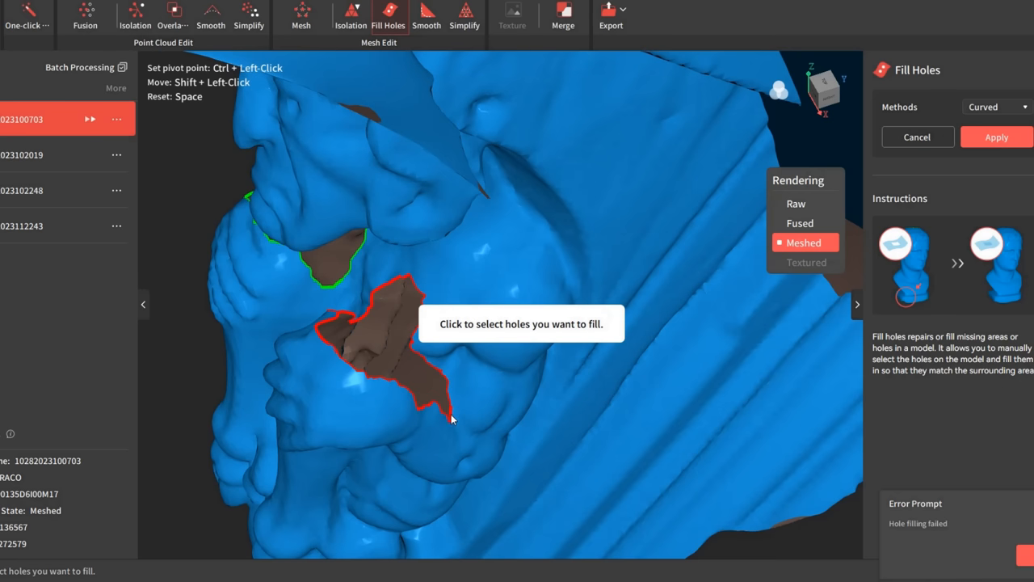
pyautogui.click(996, 137)
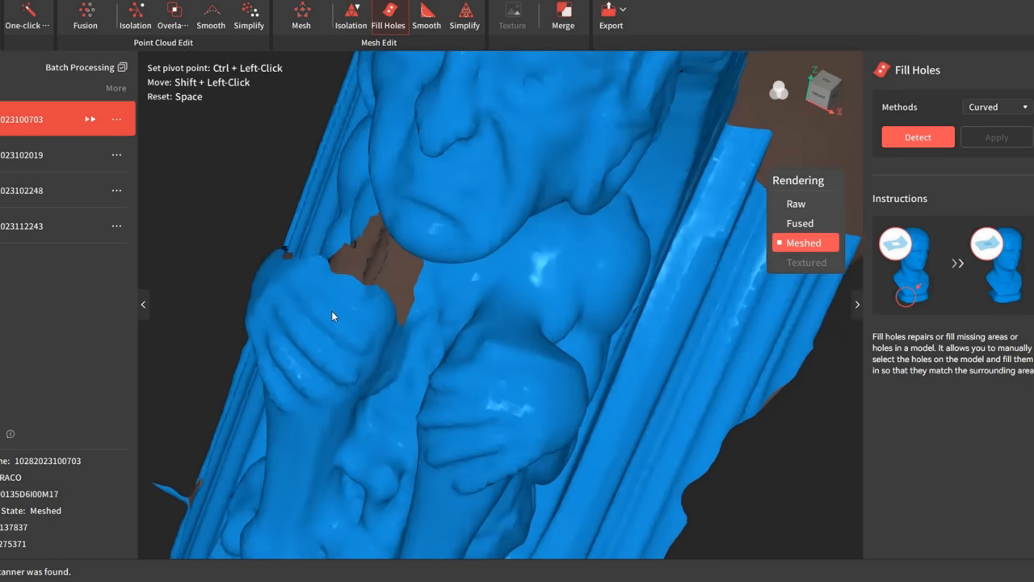
pyautogui.click(918, 136)
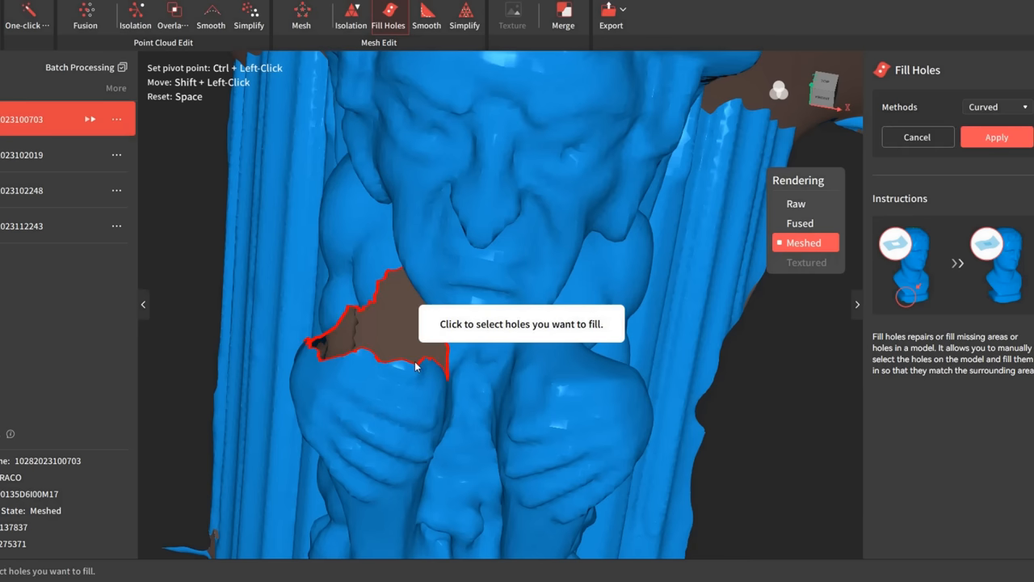
pyautogui.click(996, 136)
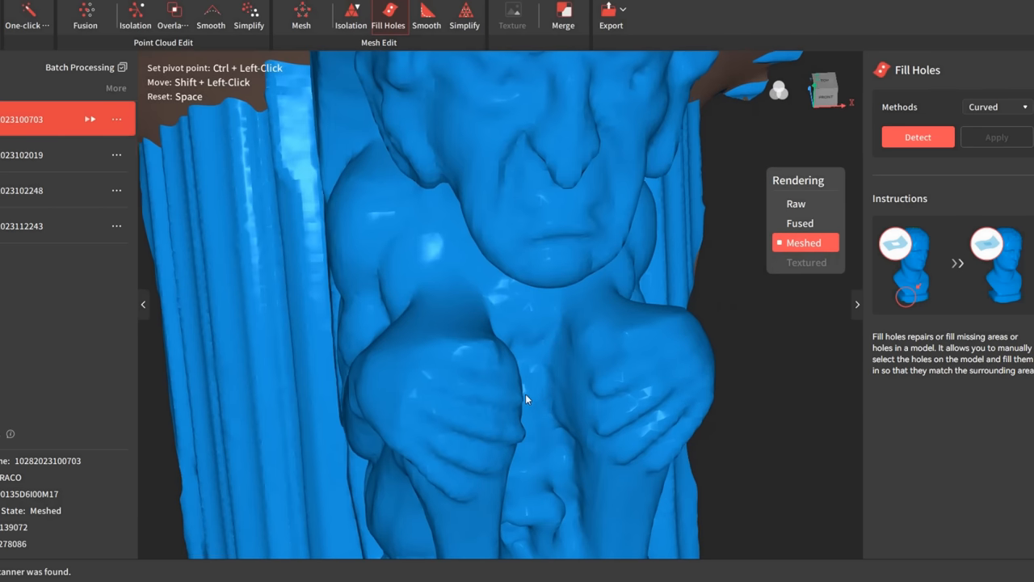
pyautogui.moveTo(525, 400); pyautogui.dragTo(335, 383)
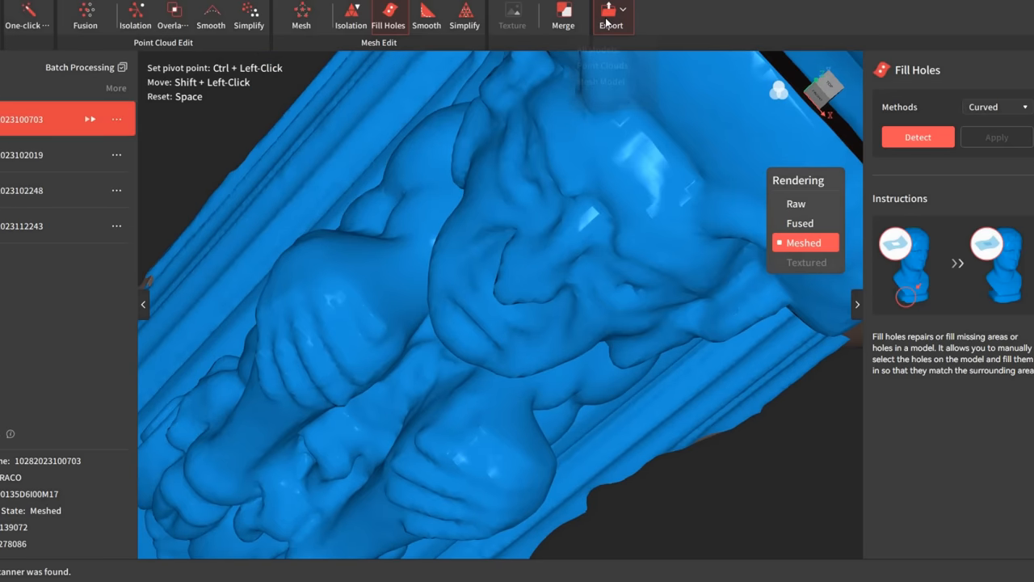
pyautogui.click(610, 15)
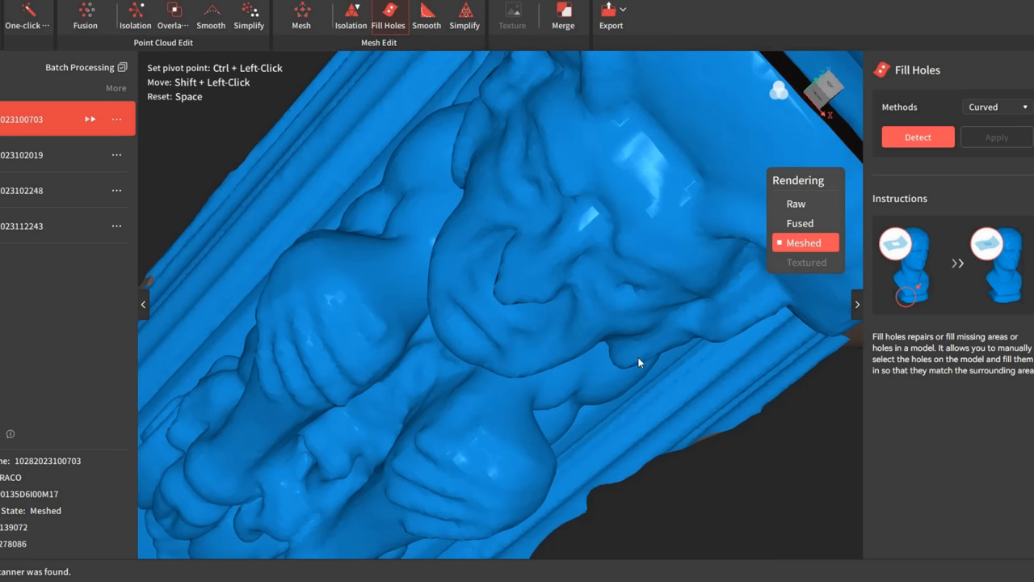
pyautogui.click(341, 561)
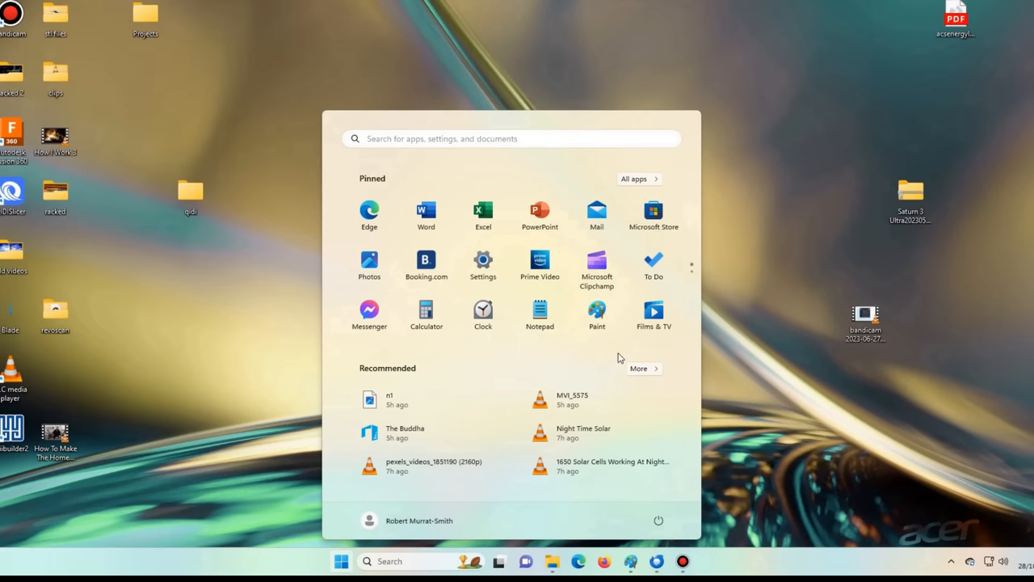
# Launch 3D Builder from All apps and choose to open an existing model.
pyautogui.click(634, 178)
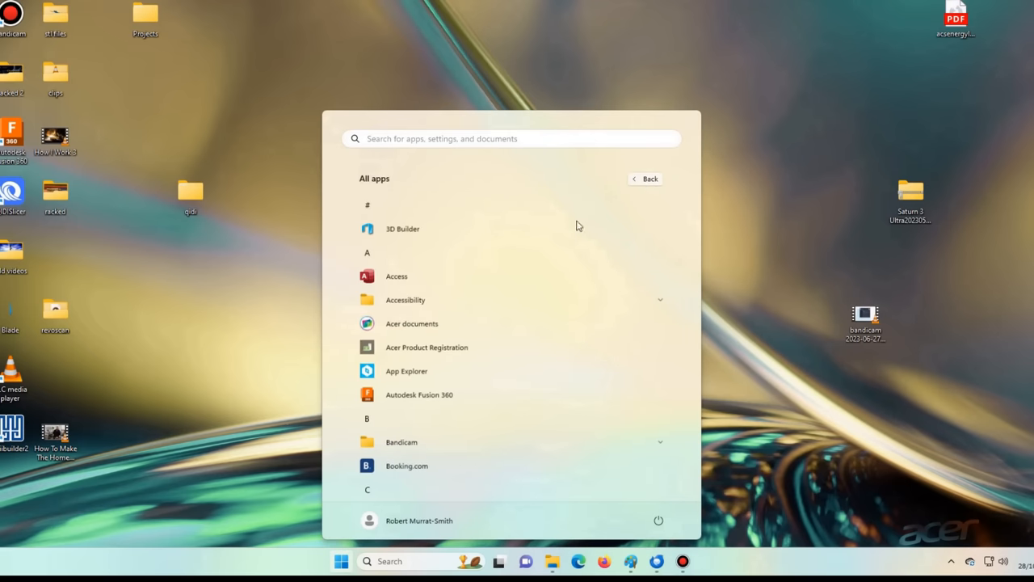
pyautogui.click(401, 228)
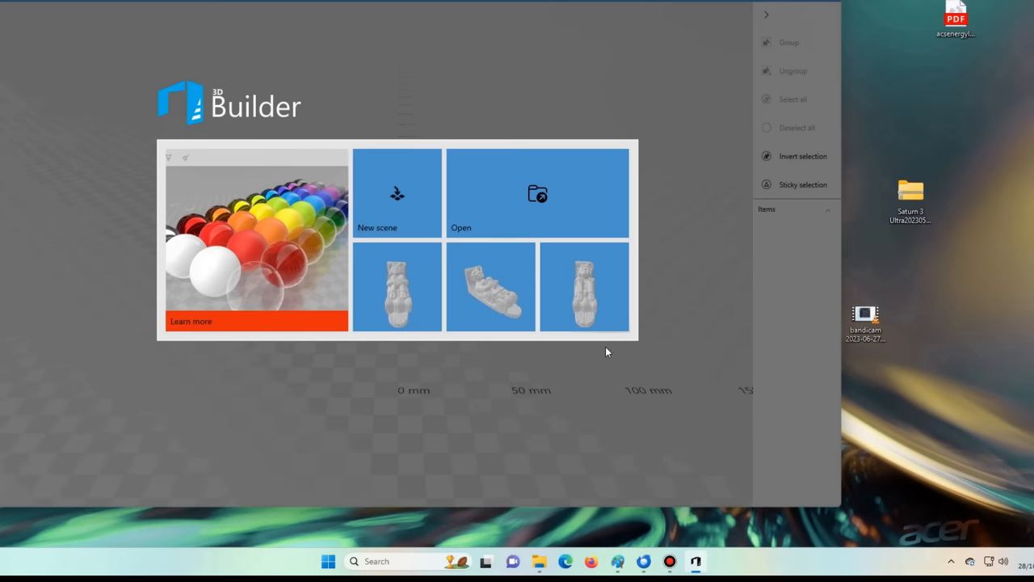
pyautogui.moveTo(537, 202)
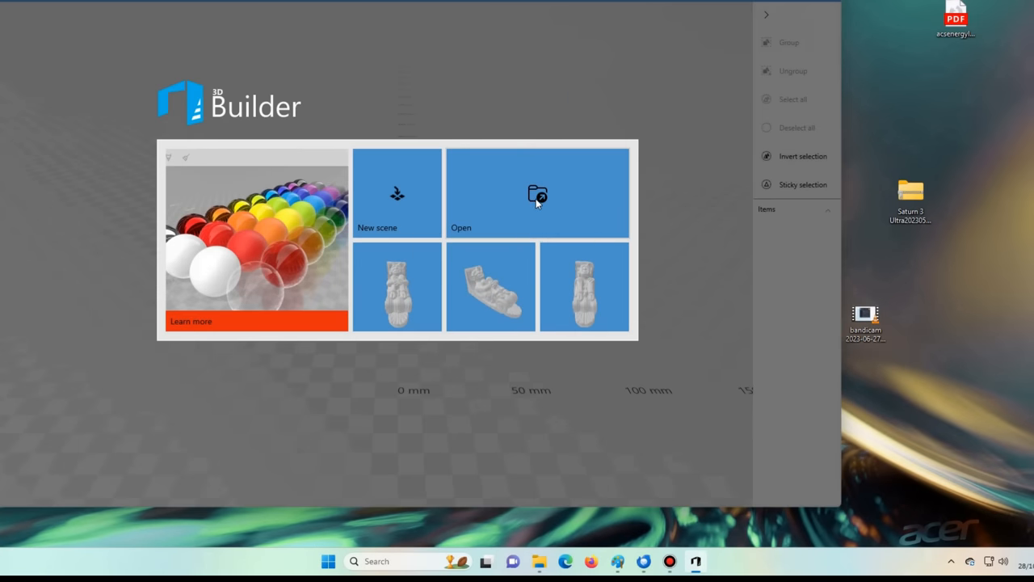
pyautogui.click(537, 194)
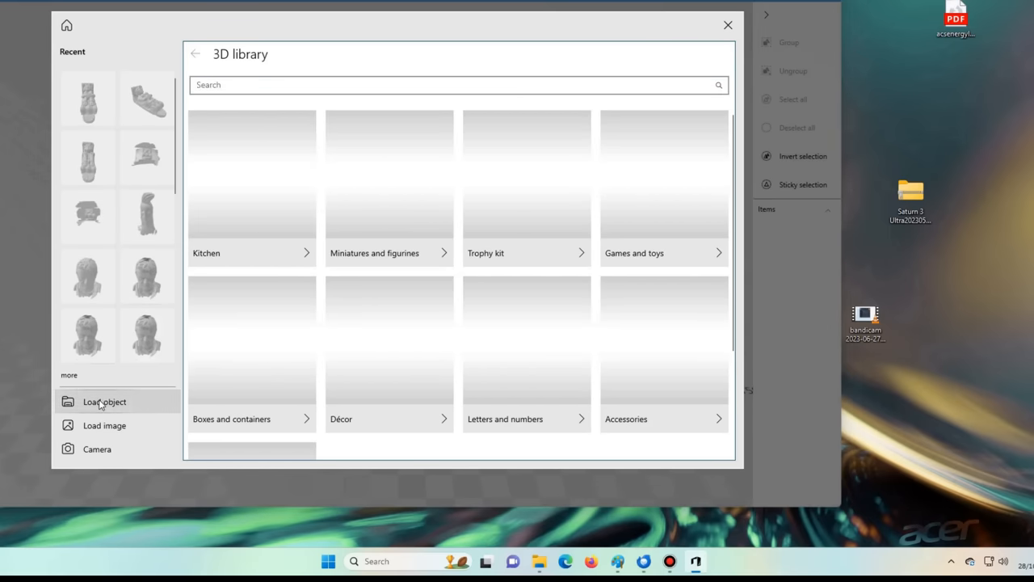
# Browse the disk and open the grotesque 2.2 scan file.
pyautogui.click(105, 402)
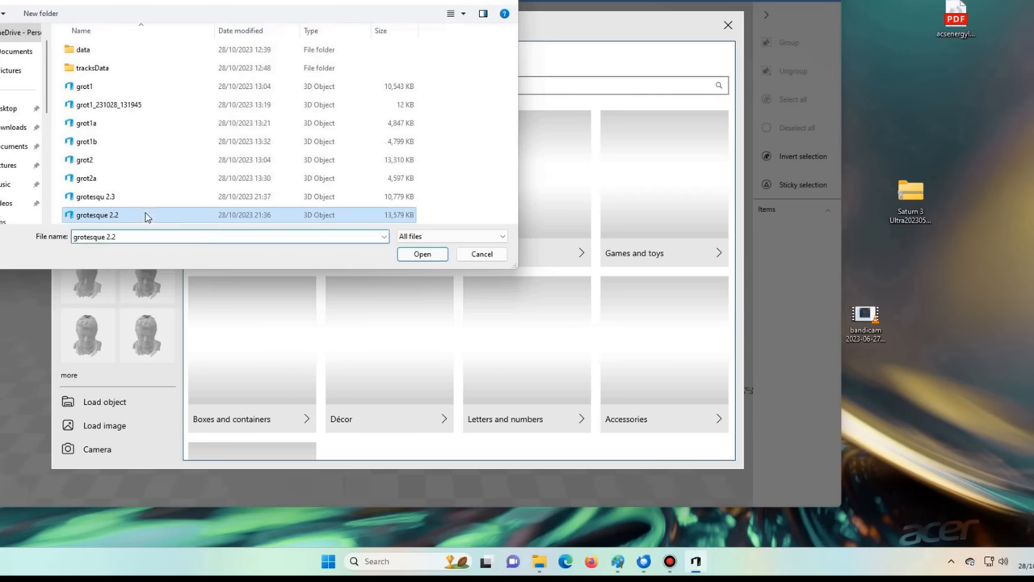
pyautogui.click(422, 253)
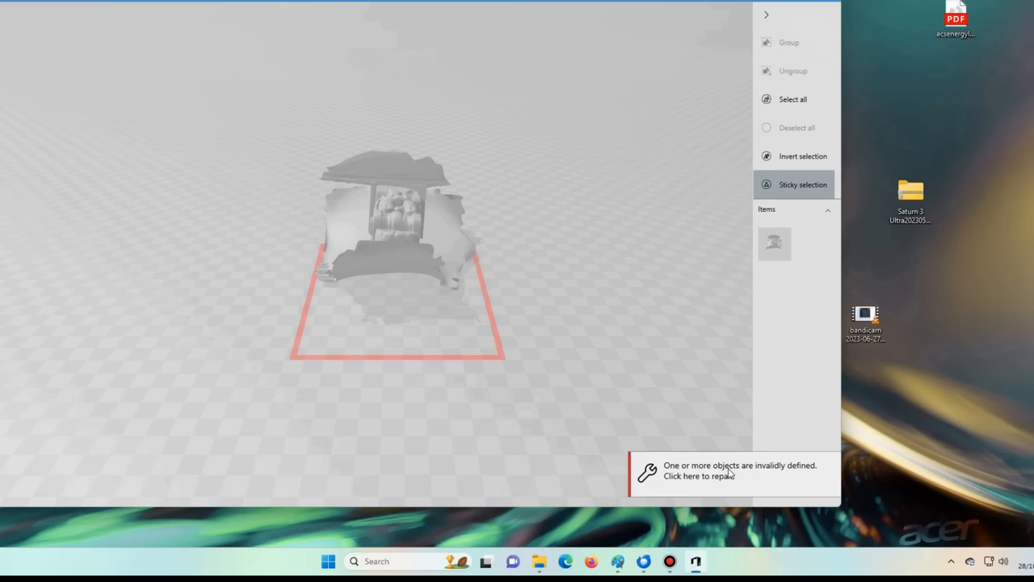
pyautogui.moveTo(759, 482)
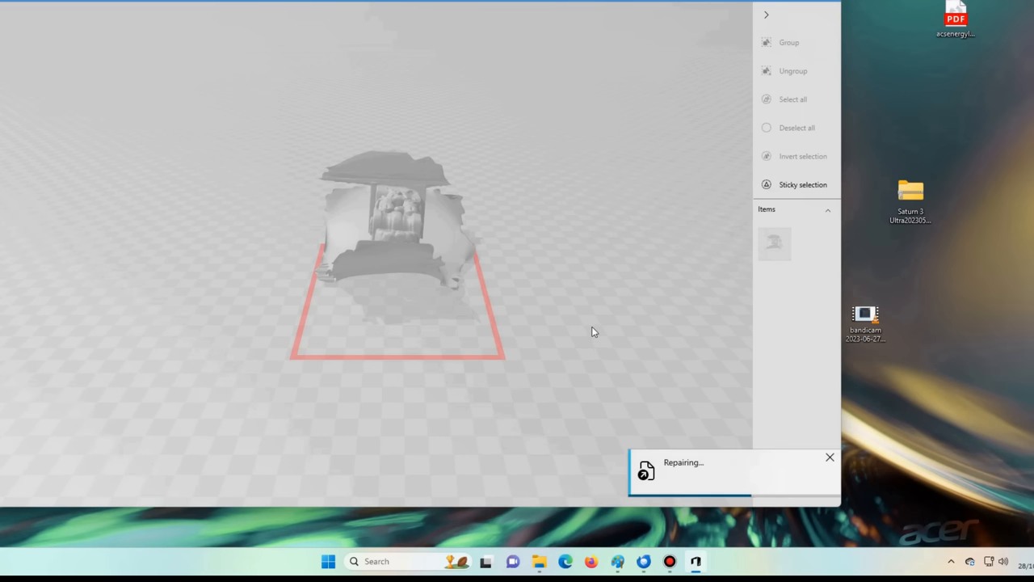
pyautogui.moveTo(598, 318)
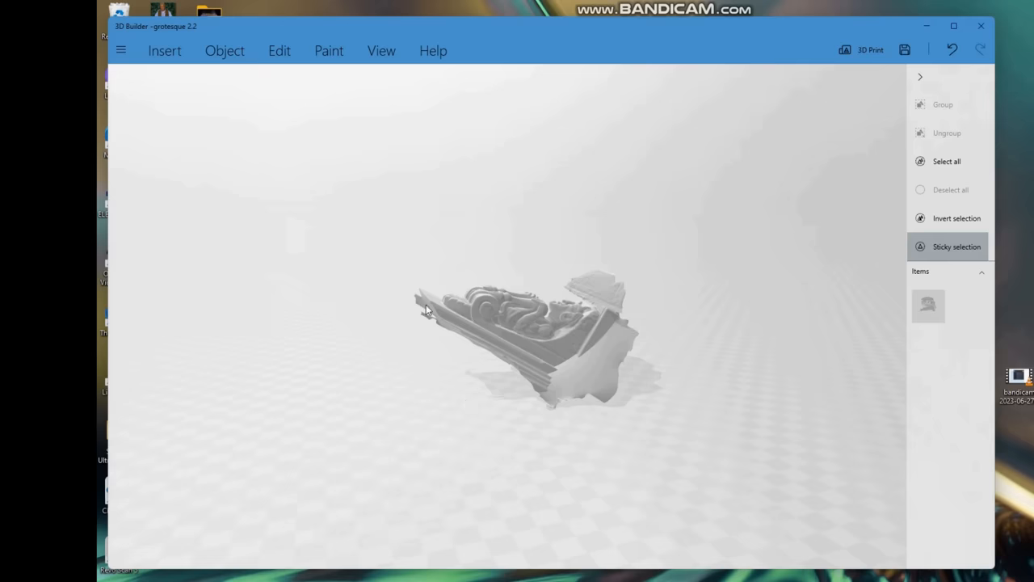
pyautogui.moveTo(517, 475)
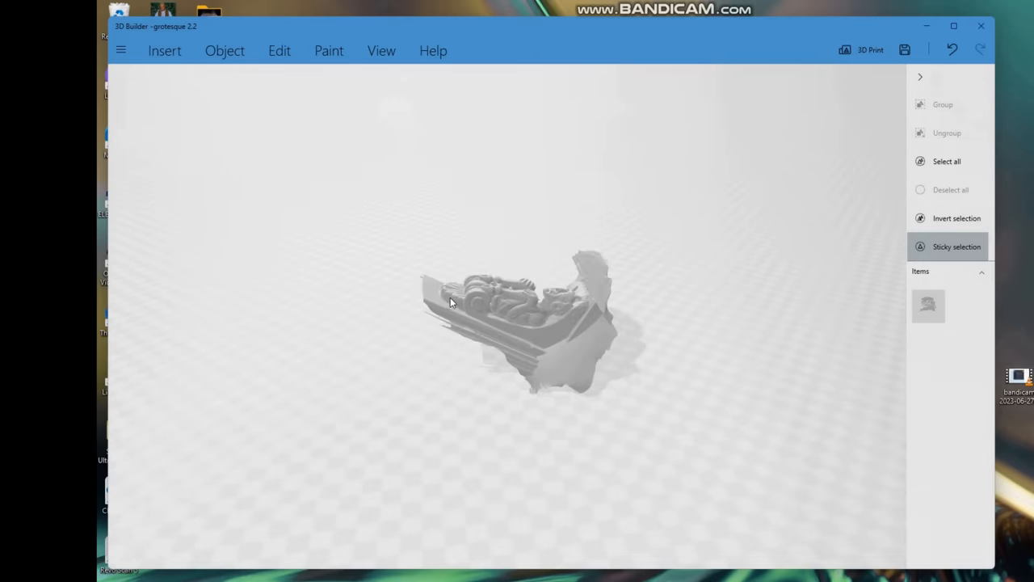
# Turn the repaired grotesque to another side and show the Insert shapes.
pyautogui.moveTo(452, 303); pyautogui.dragTo(574, 295)
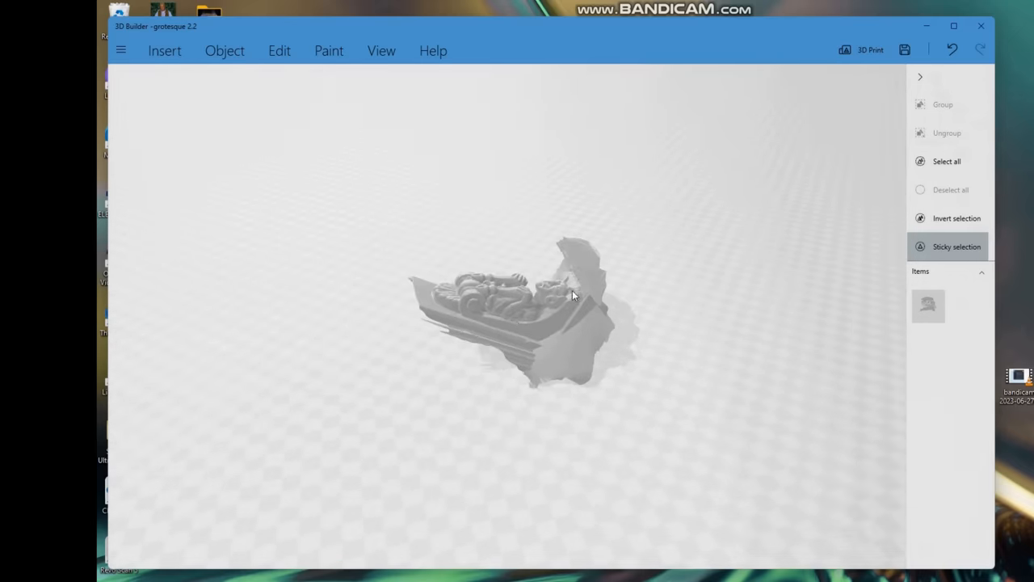
pyautogui.moveTo(551, 341)
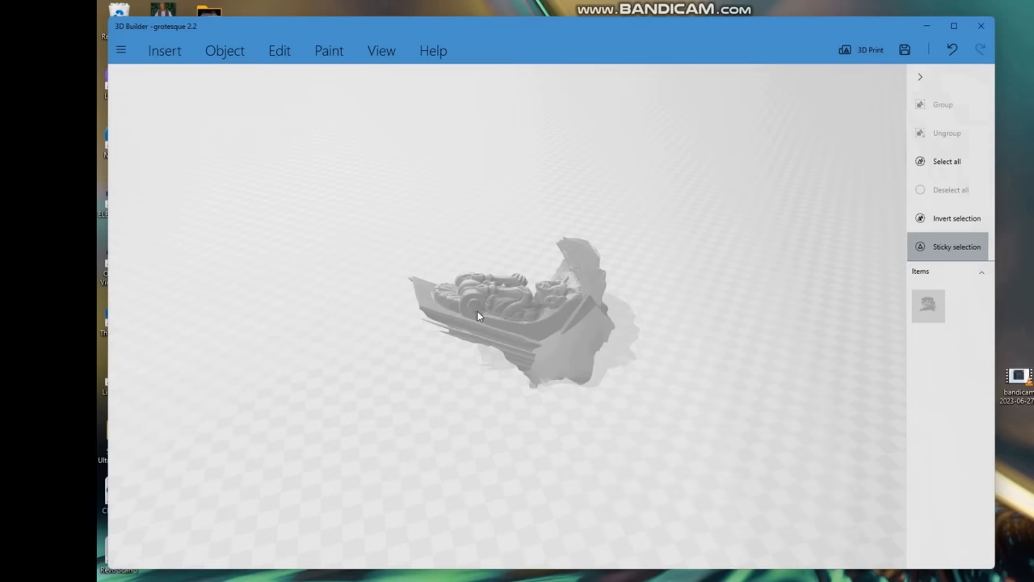
pyautogui.moveTo(835, 251)
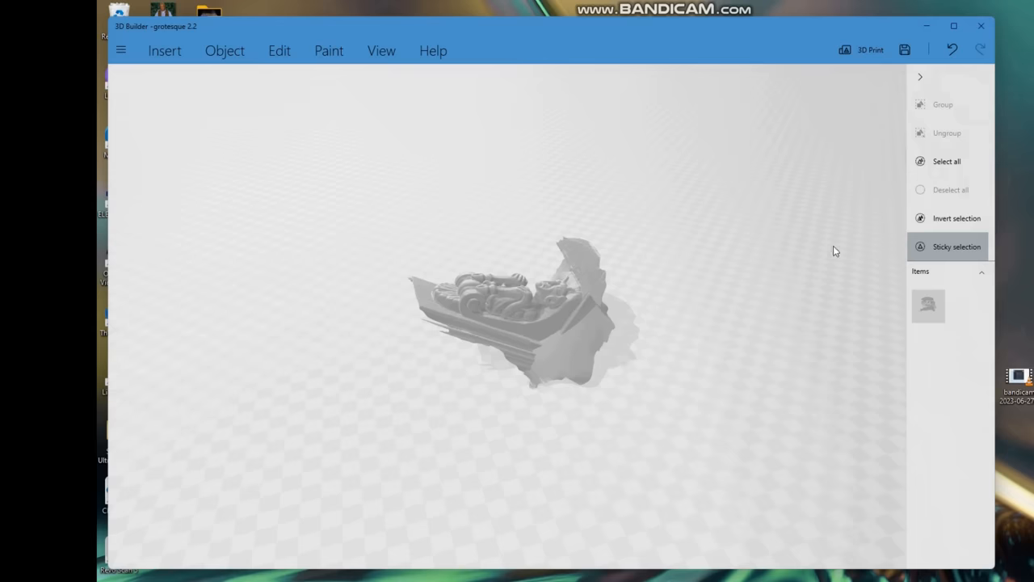
pyautogui.click(164, 50)
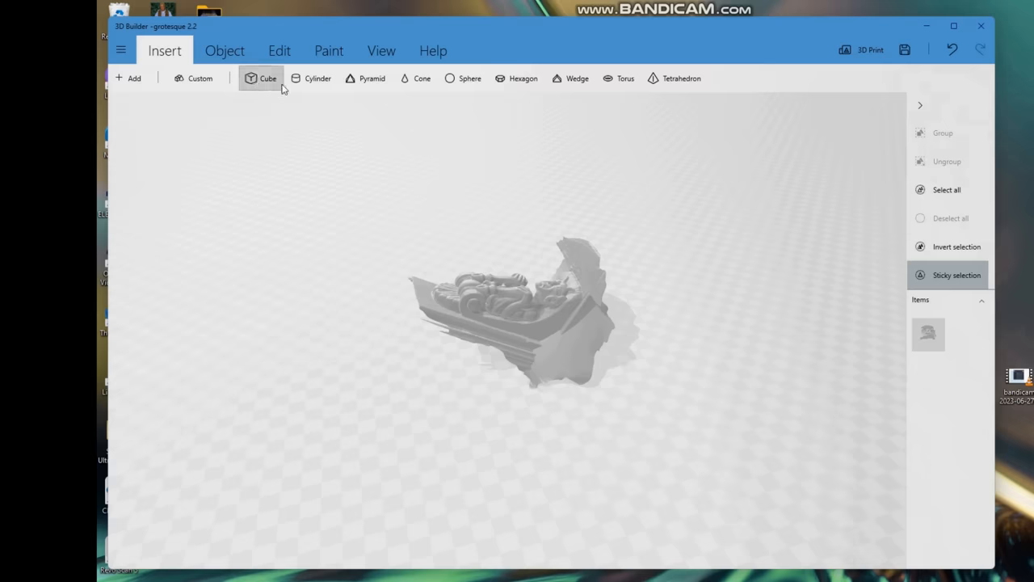
# Insert a cube, scale it into a wide, deep block, and push it over the grotesque's back.
pyautogui.click(267, 78)
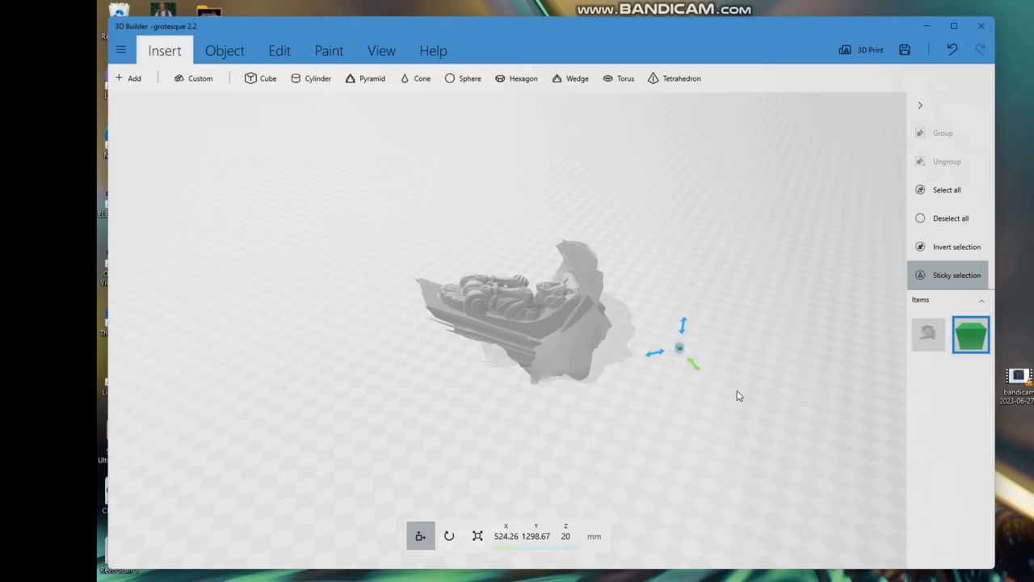
pyautogui.moveTo(679, 347); pyautogui.dragTo(768, 378)
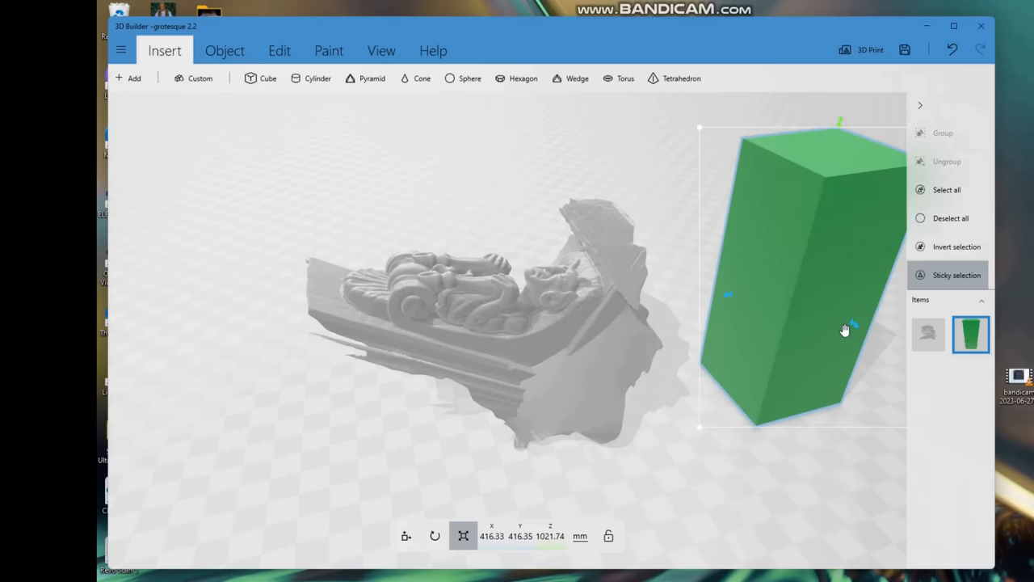
pyautogui.moveTo(844, 329); pyautogui.dragTo(763, 417)
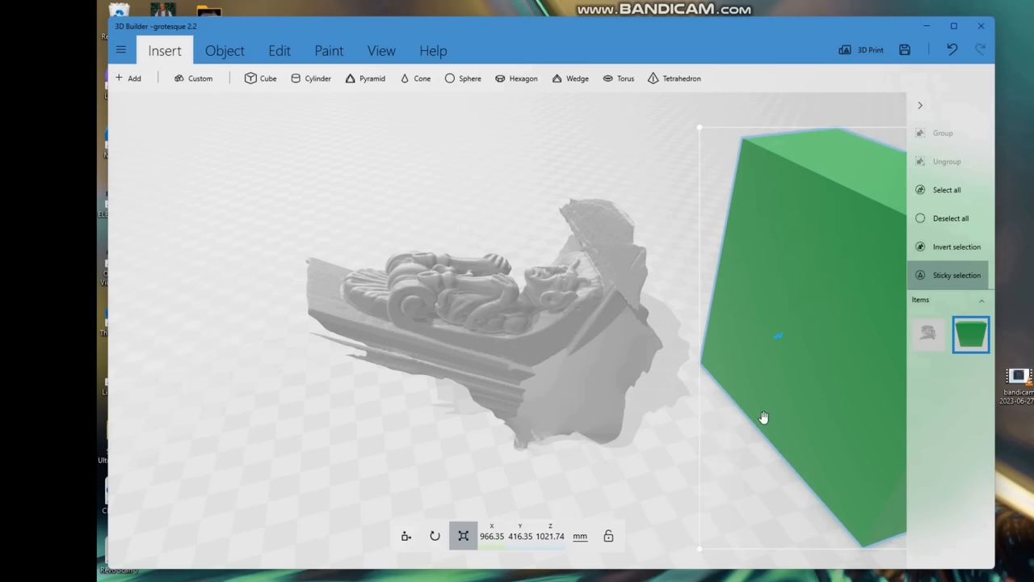
pyautogui.moveTo(763, 417); pyautogui.dragTo(651, 385)
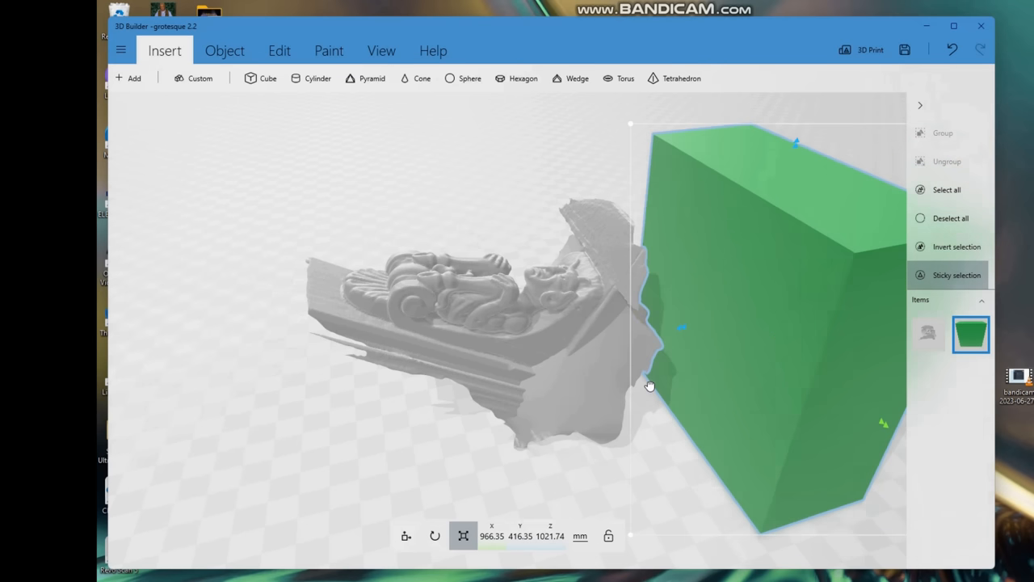
pyautogui.moveTo(651, 386); pyautogui.dragTo(612, 330)
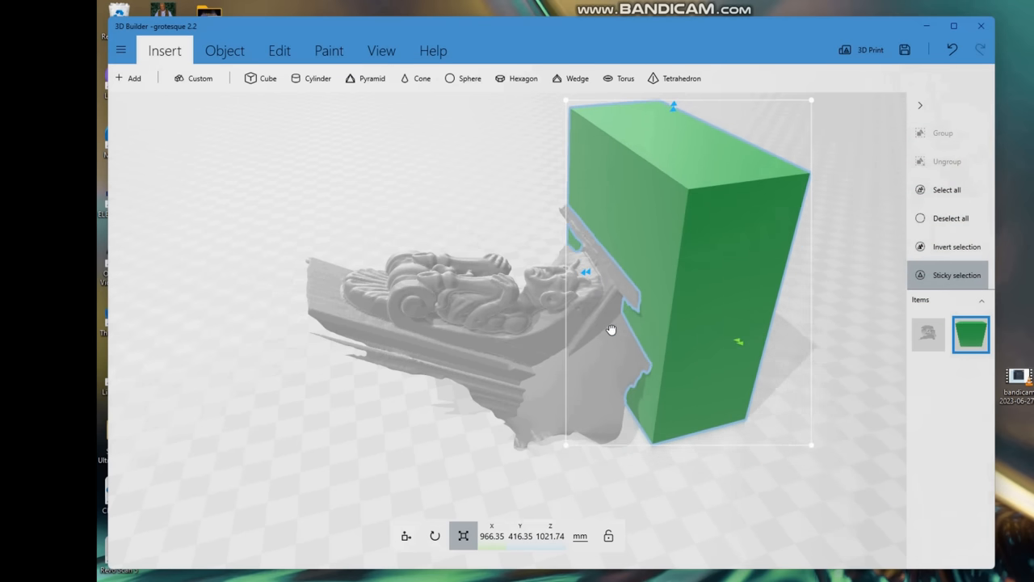
pyautogui.moveTo(612, 330); pyautogui.dragTo(722, 323)
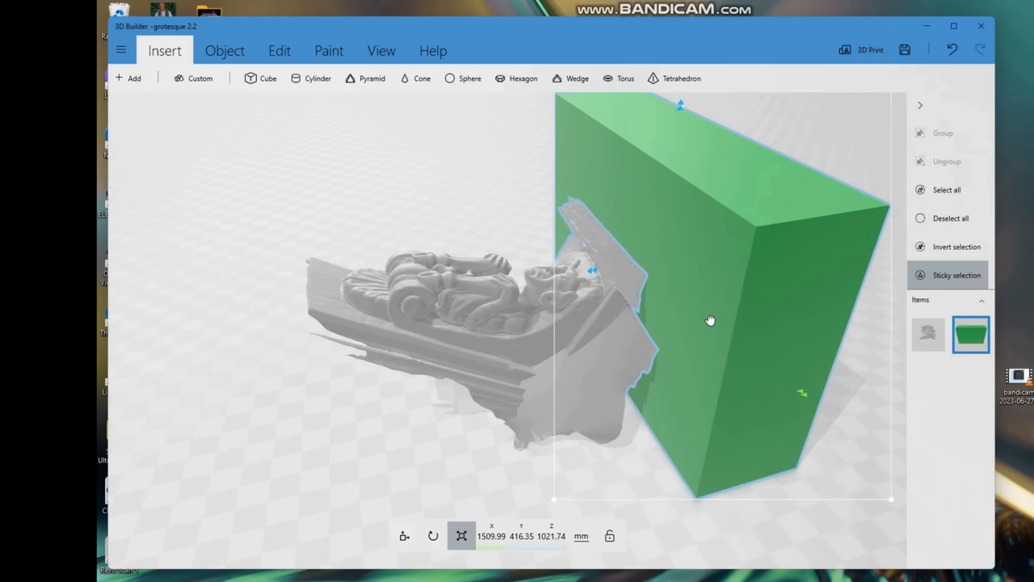
pyautogui.moveTo(710, 320); pyautogui.dragTo(812, 420)
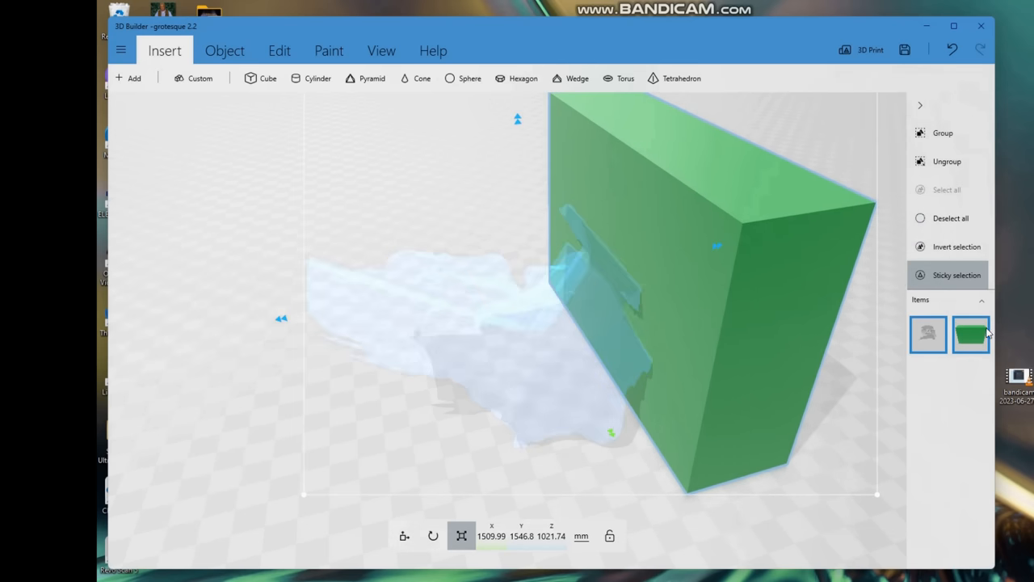
# Tilt the grotesque about 25 degrees and slide the block further over its back.
pyautogui.click(928, 333)
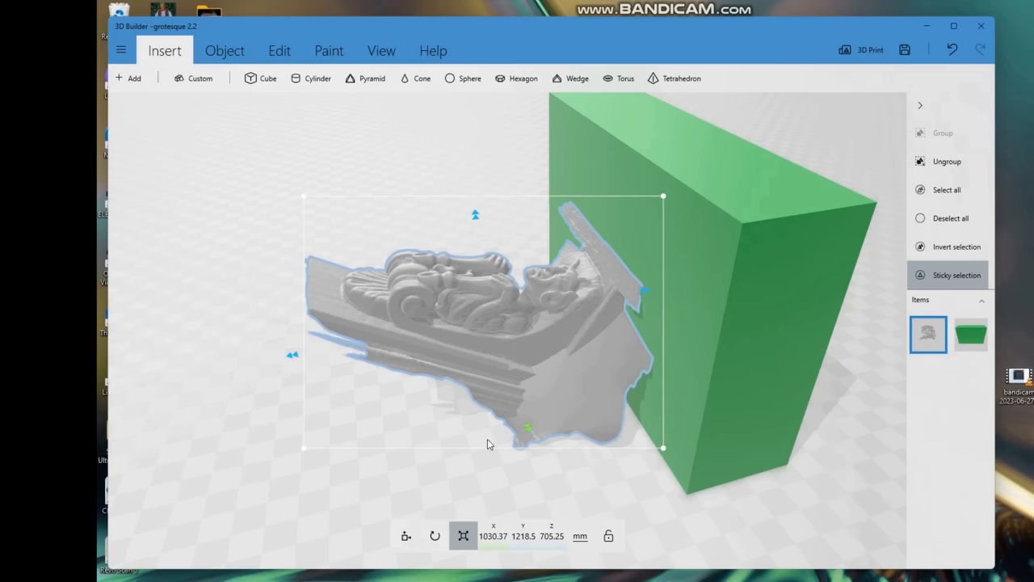
pyautogui.click(434, 536)
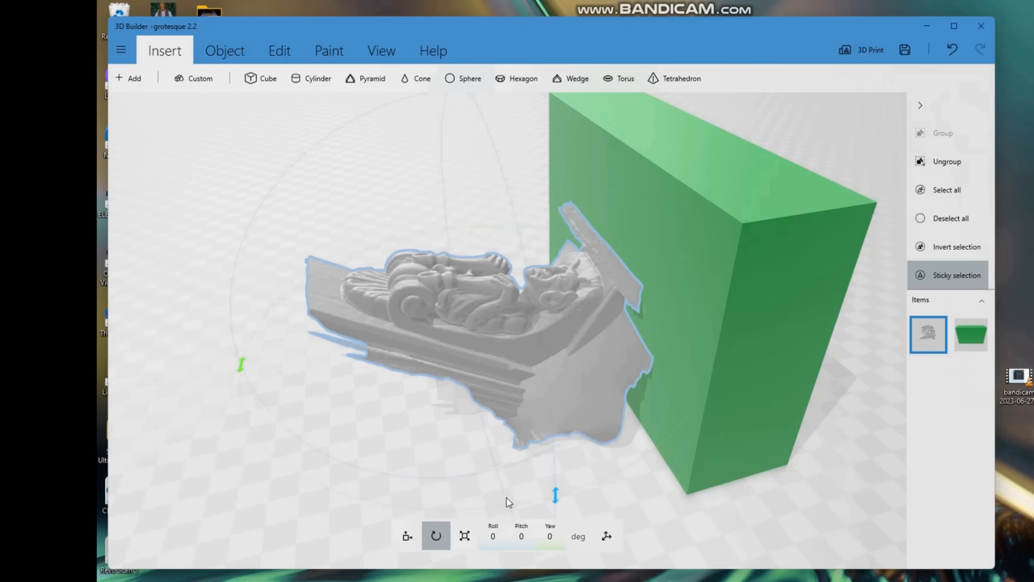
pyautogui.moveTo(587, 522)
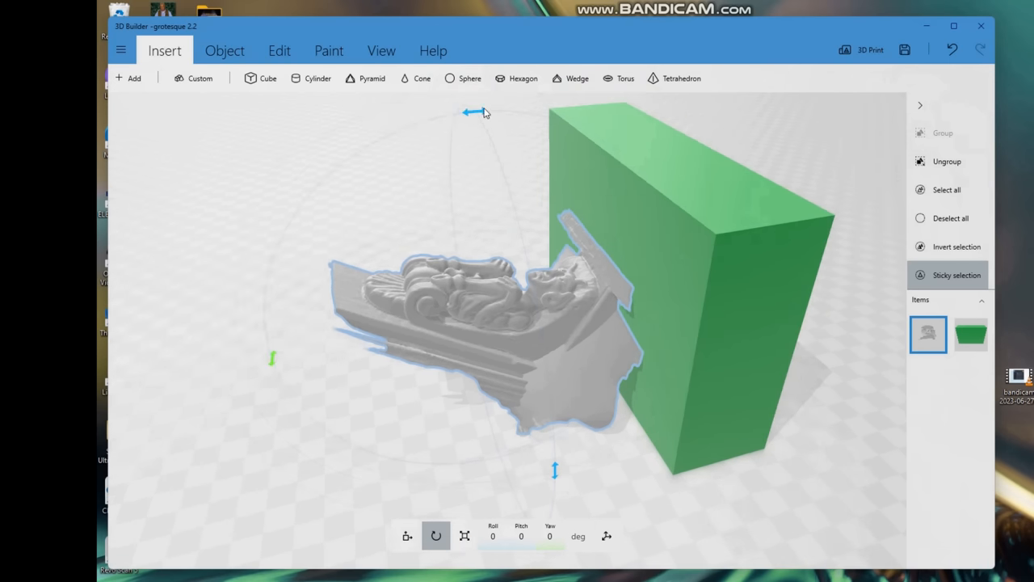
pyautogui.moveTo(521, 450)
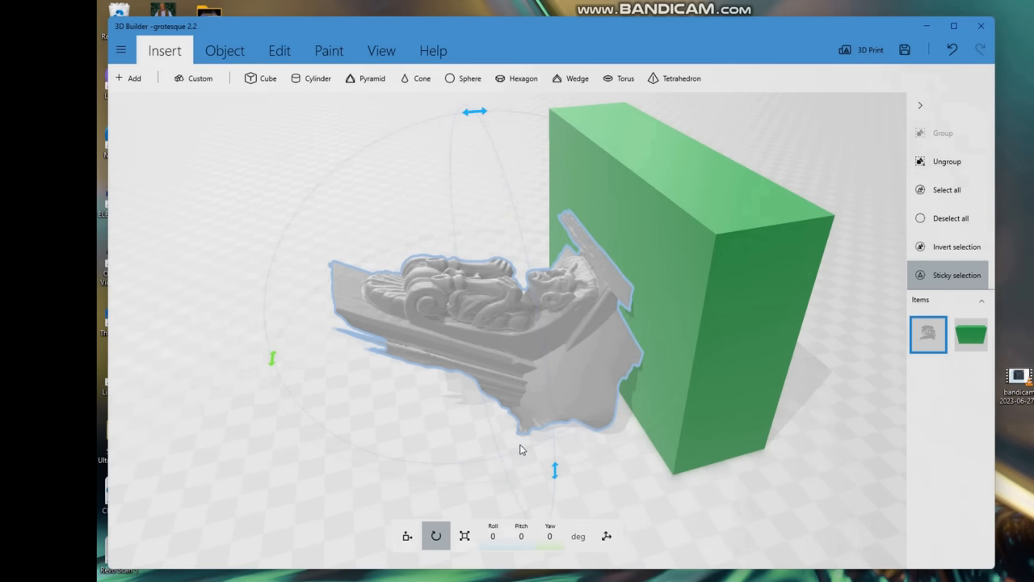
pyautogui.moveTo(562, 439)
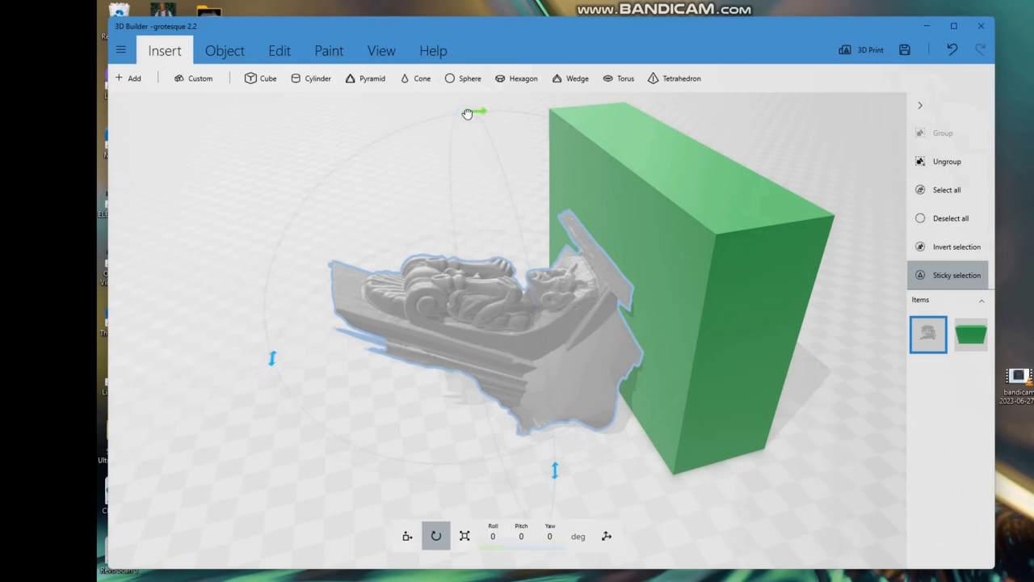
pyautogui.moveTo(467, 111); pyautogui.dragTo(381, 137)
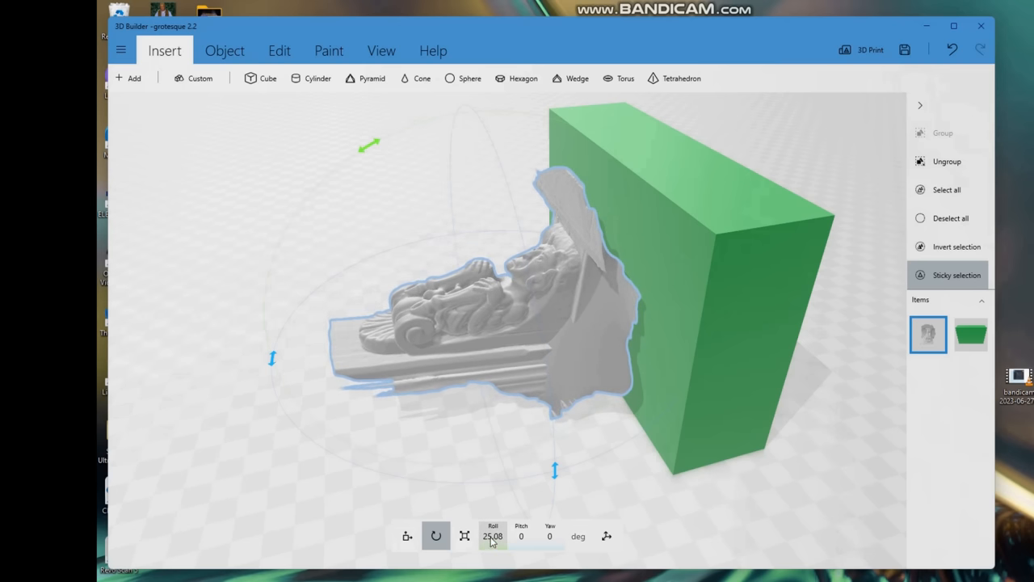
pyautogui.moveTo(369, 138)
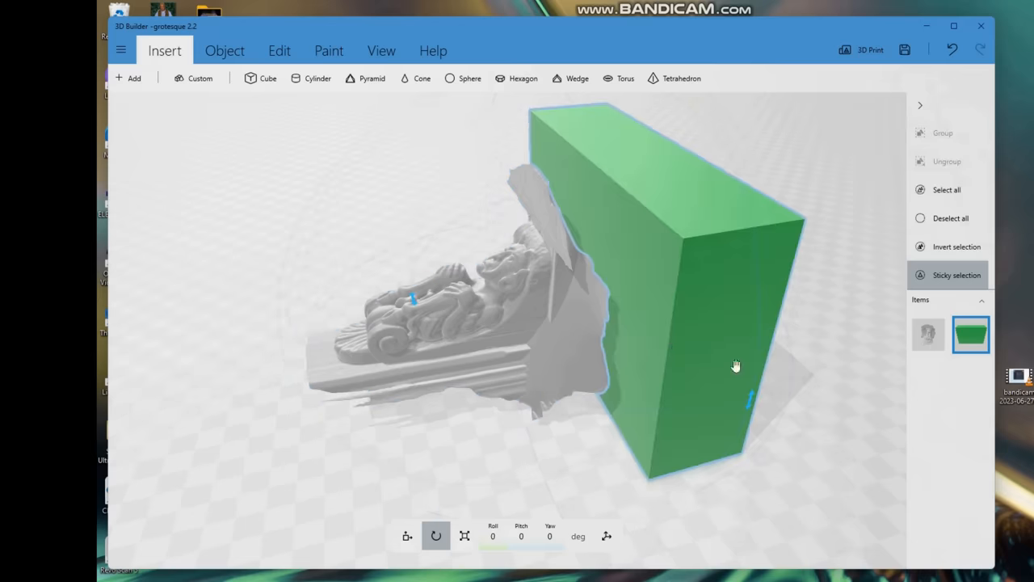
pyautogui.moveTo(735, 365); pyautogui.dragTo(639, 336)
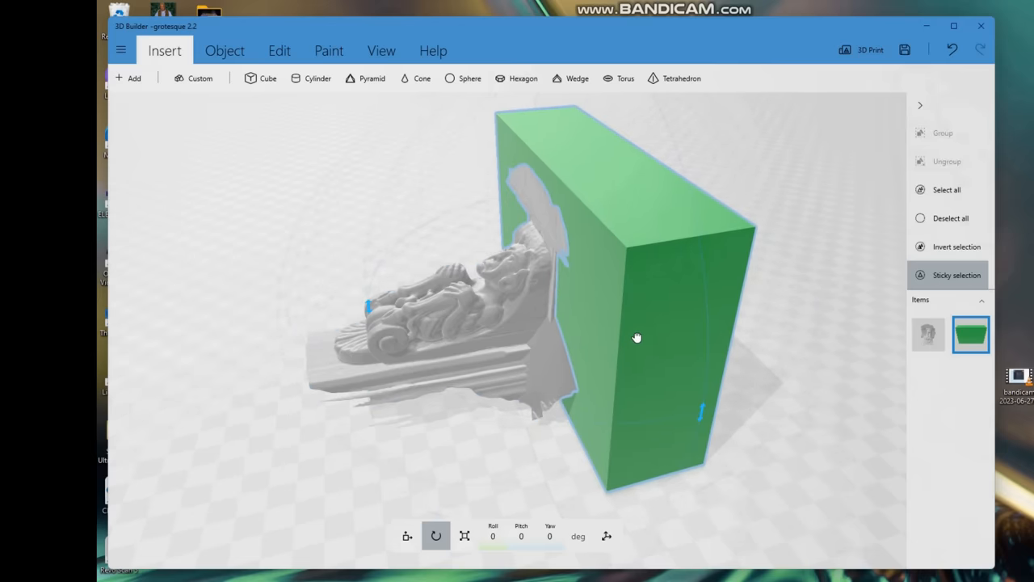
pyautogui.moveTo(554, 381)
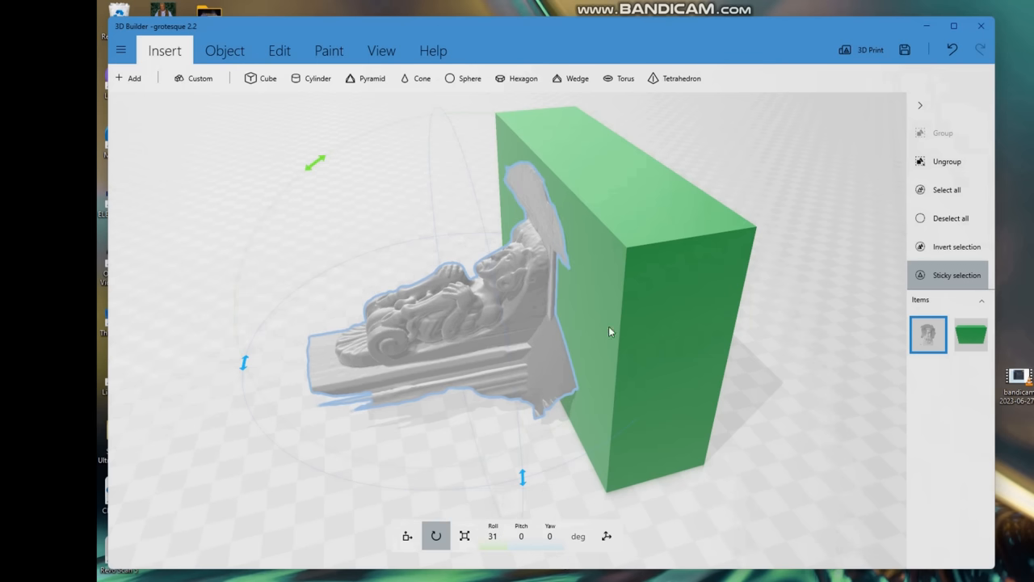
pyautogui.moveTo(424, 462)
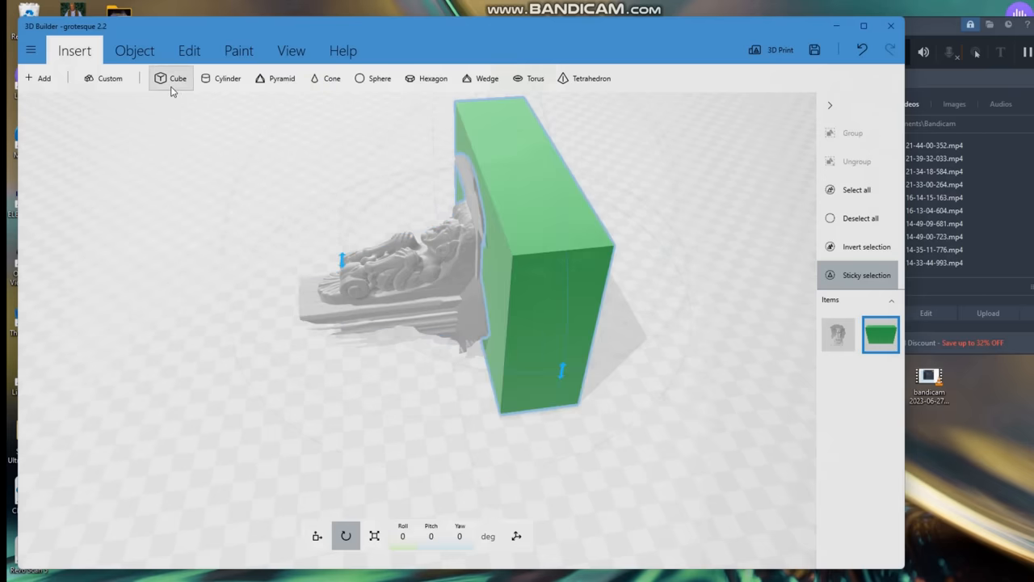
# Delete the green block, then split the grotesque with a positioned cutting plane.
pyautogui.click(135, 50)
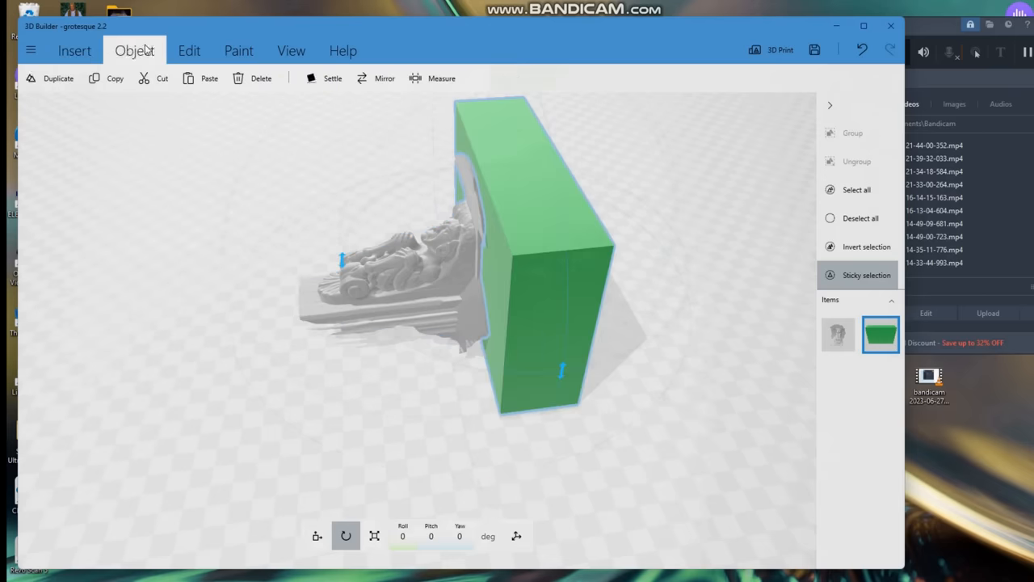
pyautogui.click(260, 78)
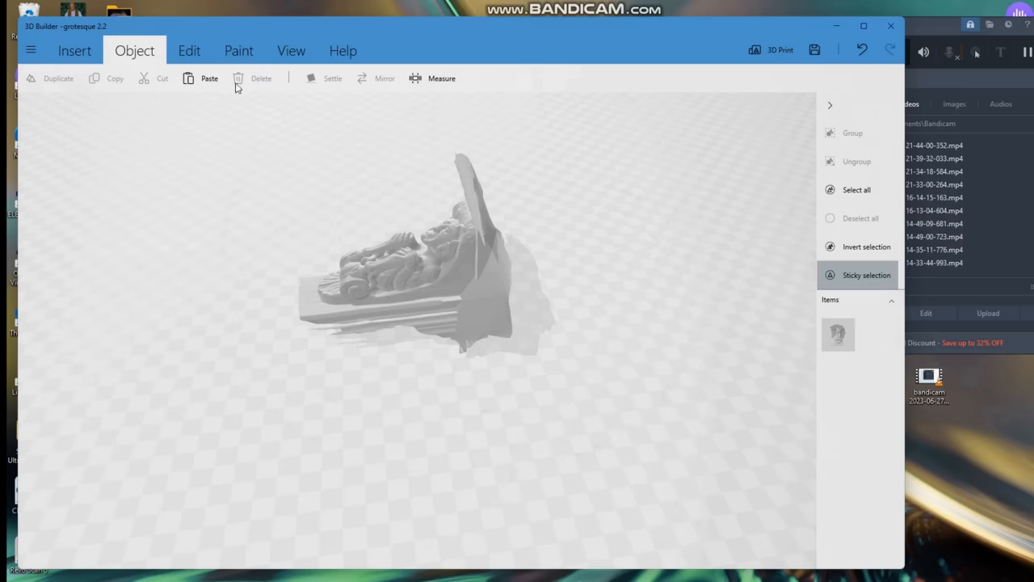
pyautogui.click(189, 50)
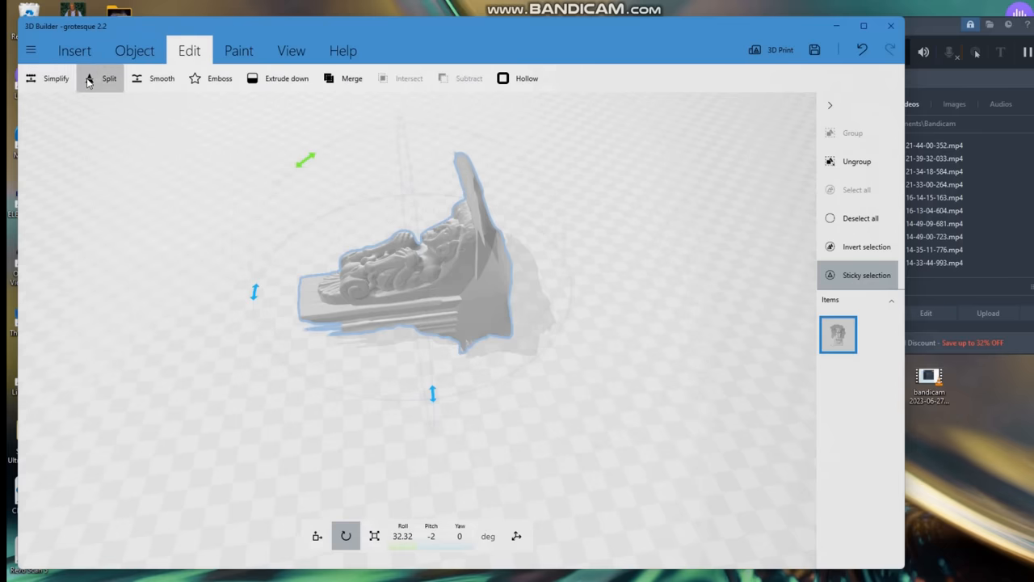
pyautogui.click(109, 78)
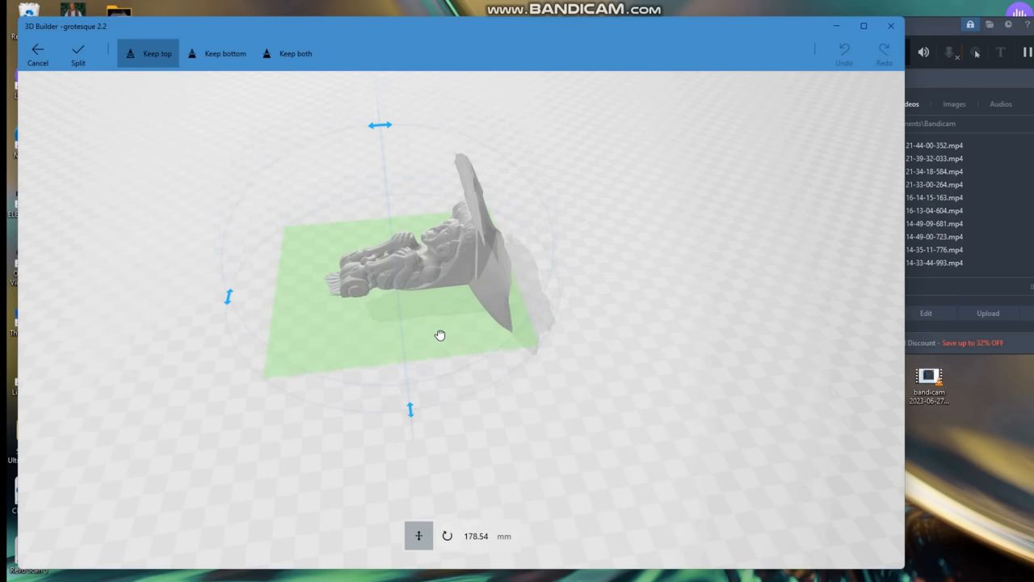
pyautogui.moveTo(440, 335); pyautogui.dragTo(441, 341)
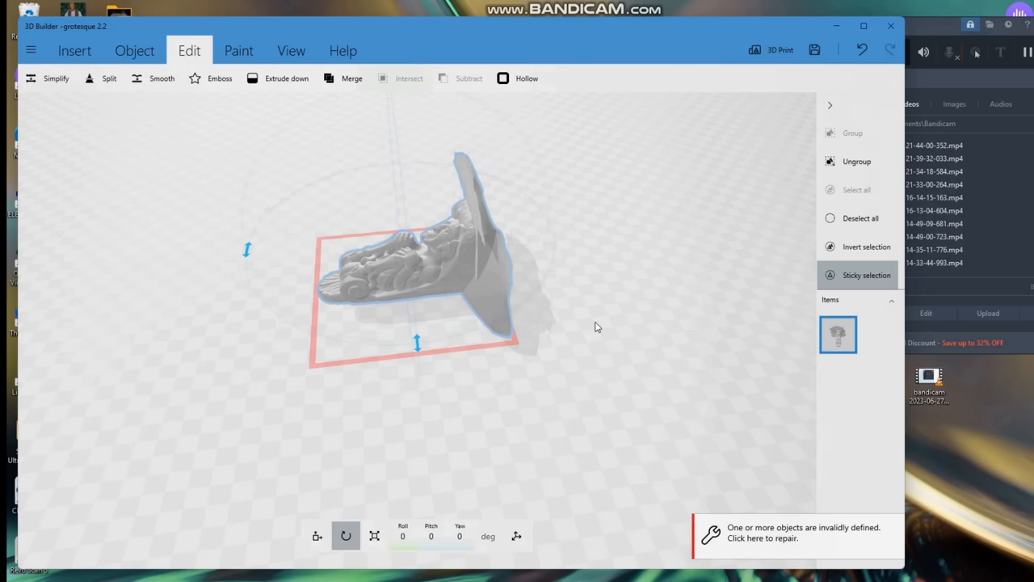
pyautogui.moveTo(239, 133)
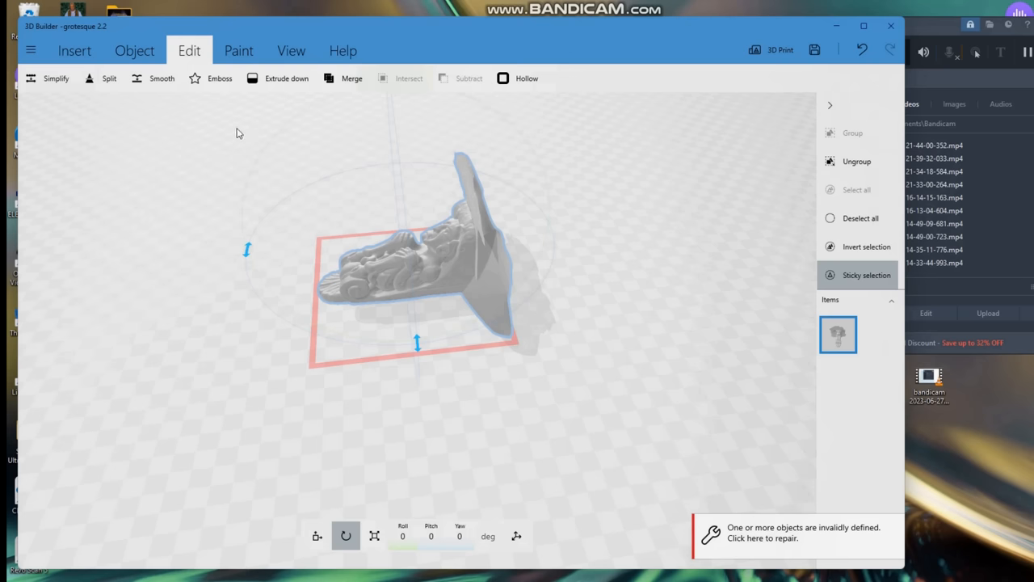
# Set the cutting plane to 90° pitch, tilt and reposition it, and apply a typed roll angle.
pyautogui.click(109, 79)
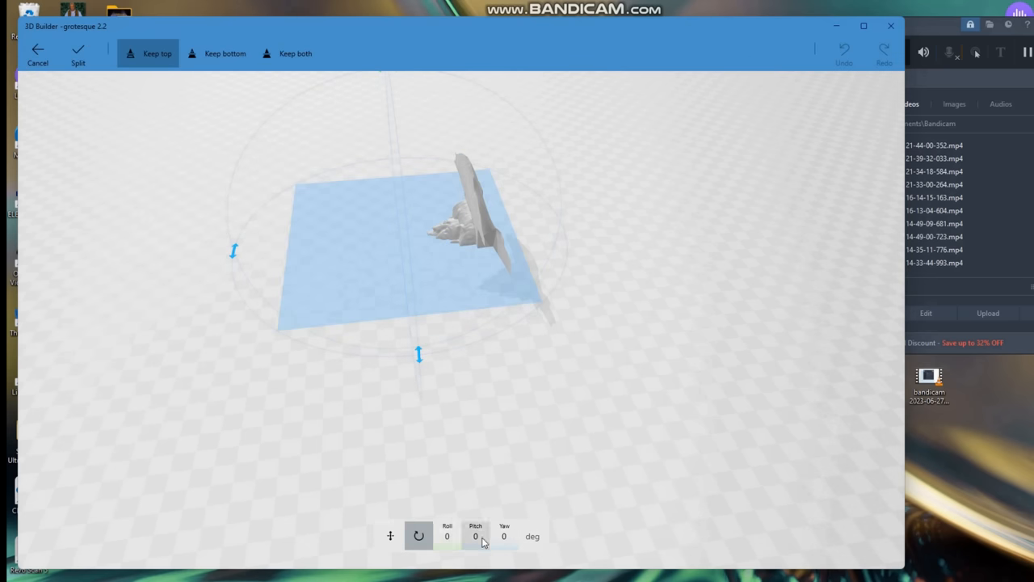
pyautogui.click(475, 536)
pyautogui.write('90')
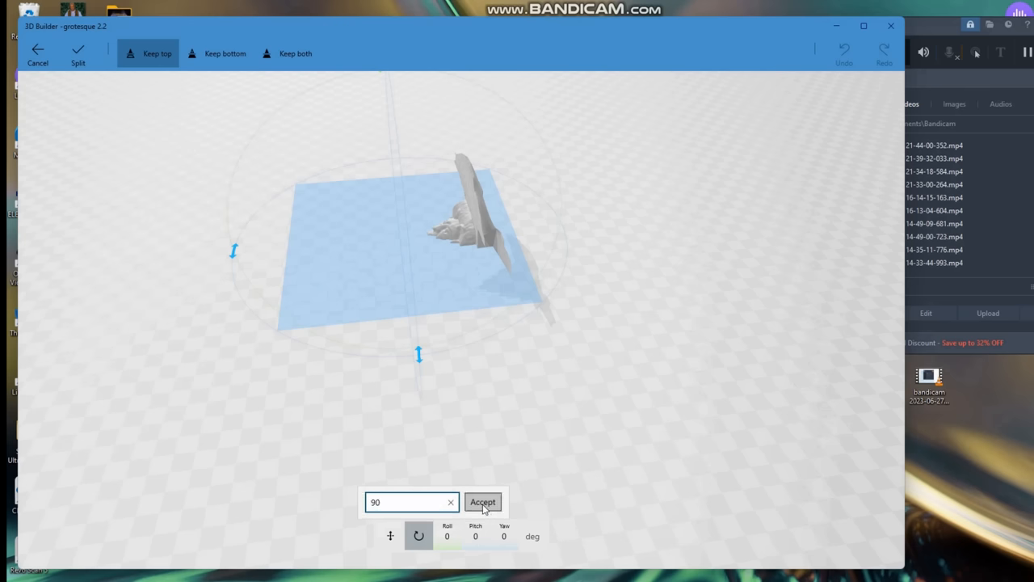
pyautogui.click(482, 502)
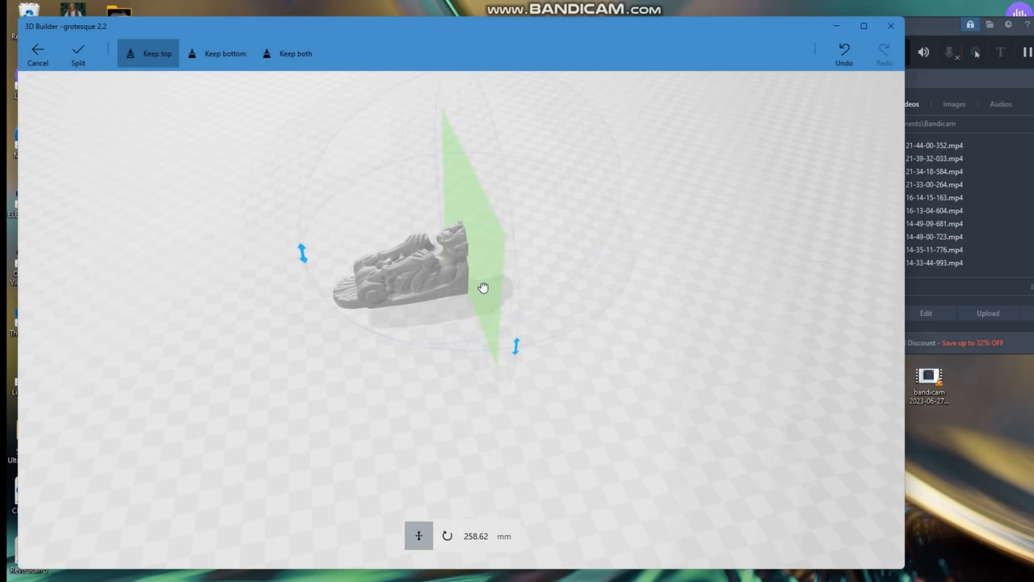
pyautogui.moveTo(483, 288); pyautogui.dragTo(501, 284)
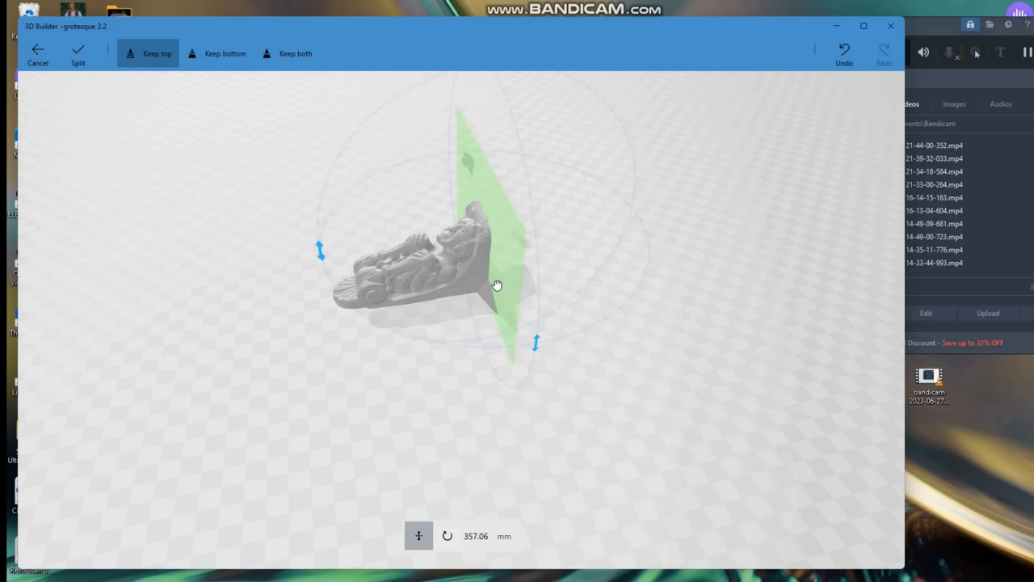
pyautogui.moveTo(497, 284); pyautogui.dragTo(452, 335)
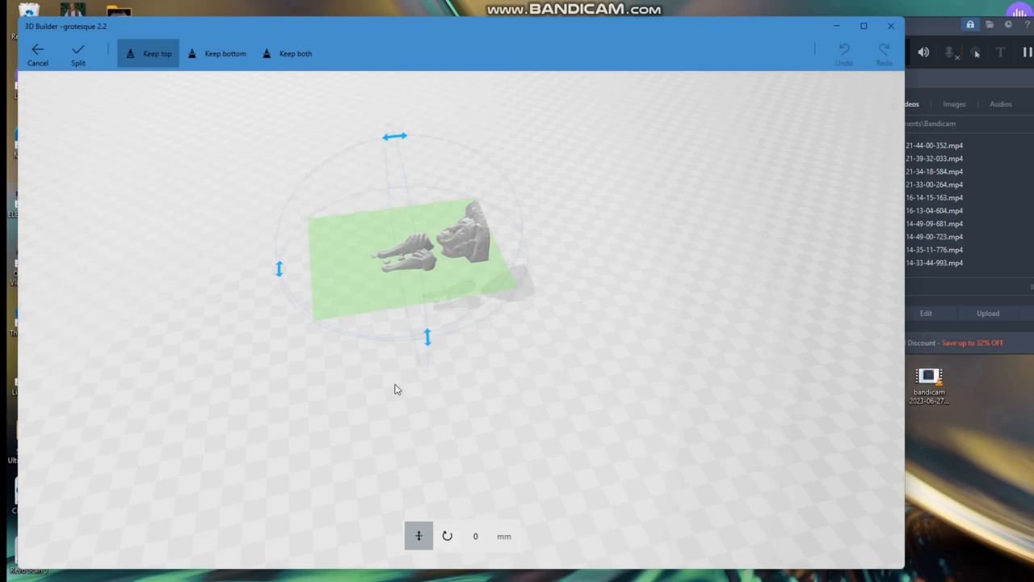
pyautogui.click(447, 535)
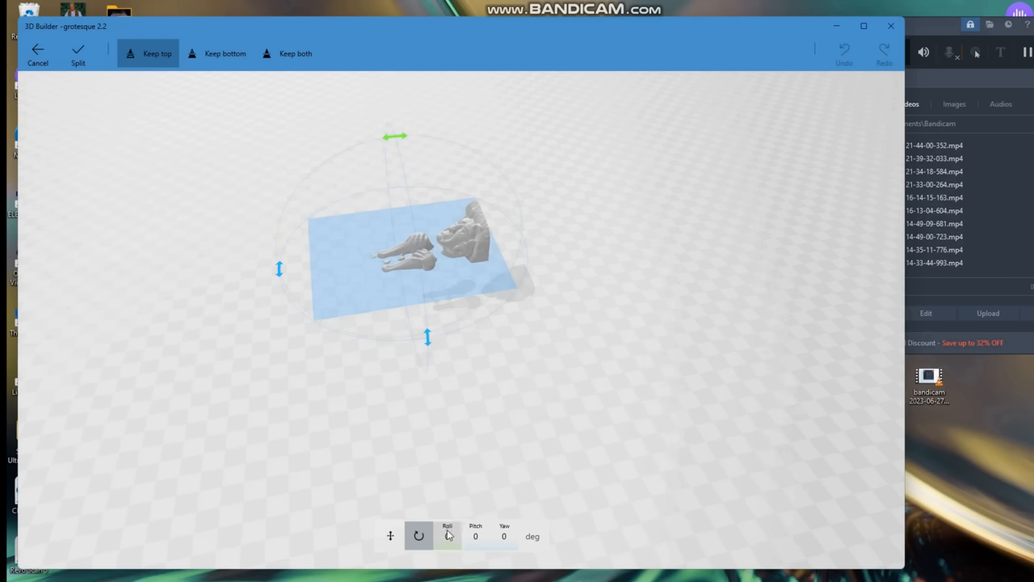
pyautogui.click(447, 536)
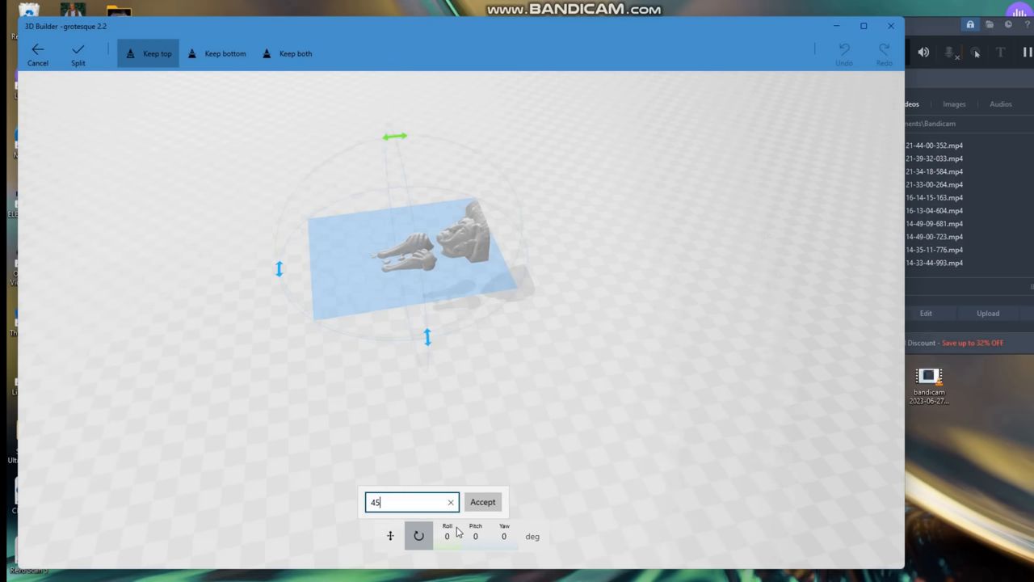
pyautogui.click(482, 502)
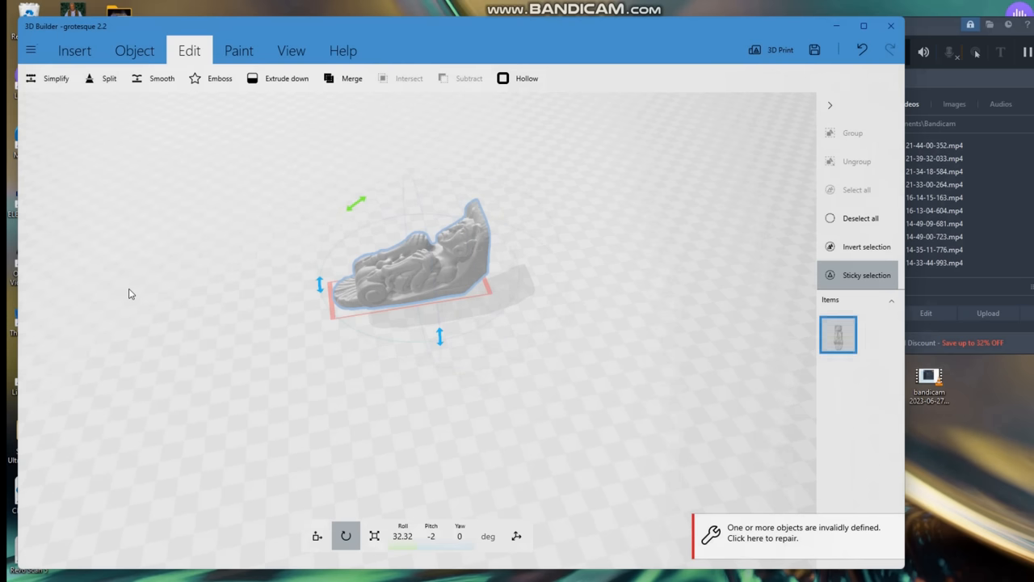
# Browse the Insert and Object tabs, then open the file menu.
pyautogui.click(74, 50)
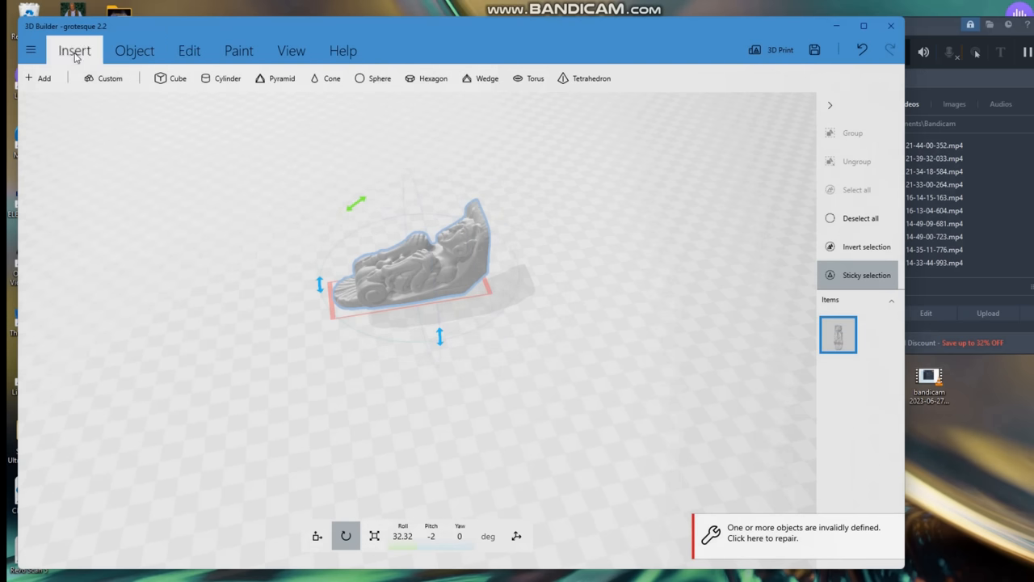
pyautogui.click(134, 50)
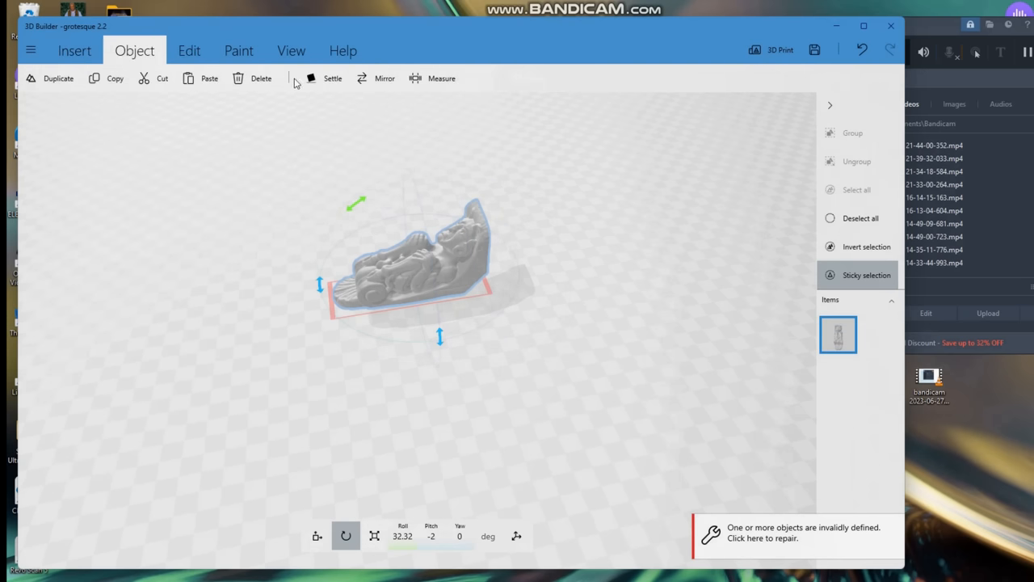
pyautogui.click(332, 78)
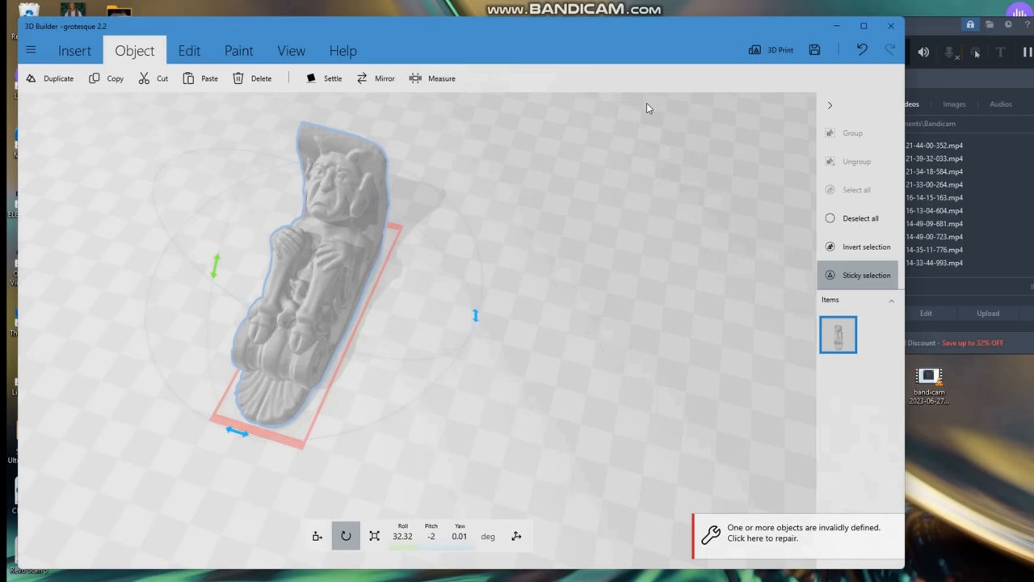
pyautogui.click(31, 50)
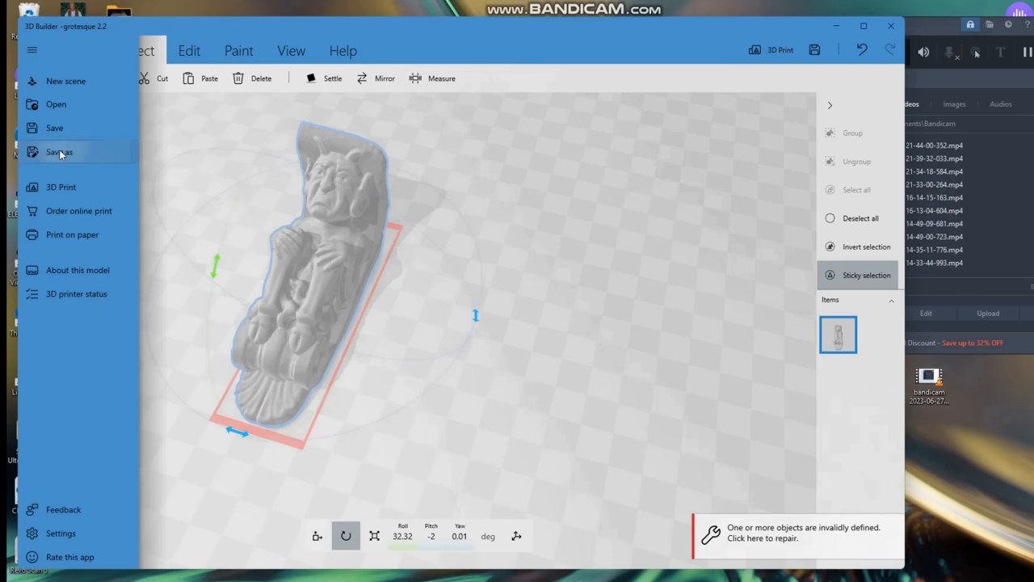
# Save the trimmed grotesque in STL format as 'grotesque 2.2a'.
pyautogui.click(59, 152)
pyautogui.write('grotesque 2.2a')
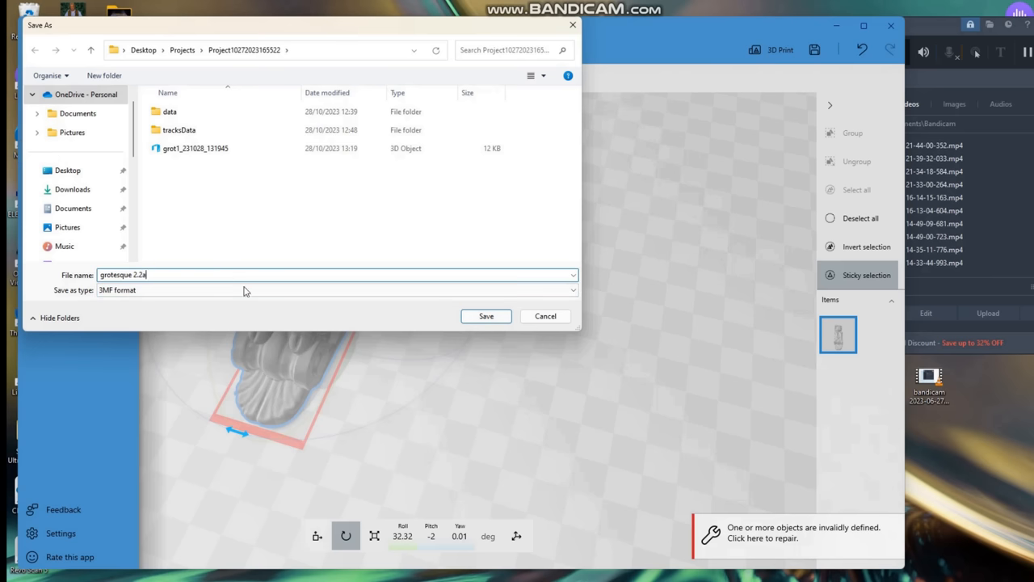
pyautogui.click(335, 289)
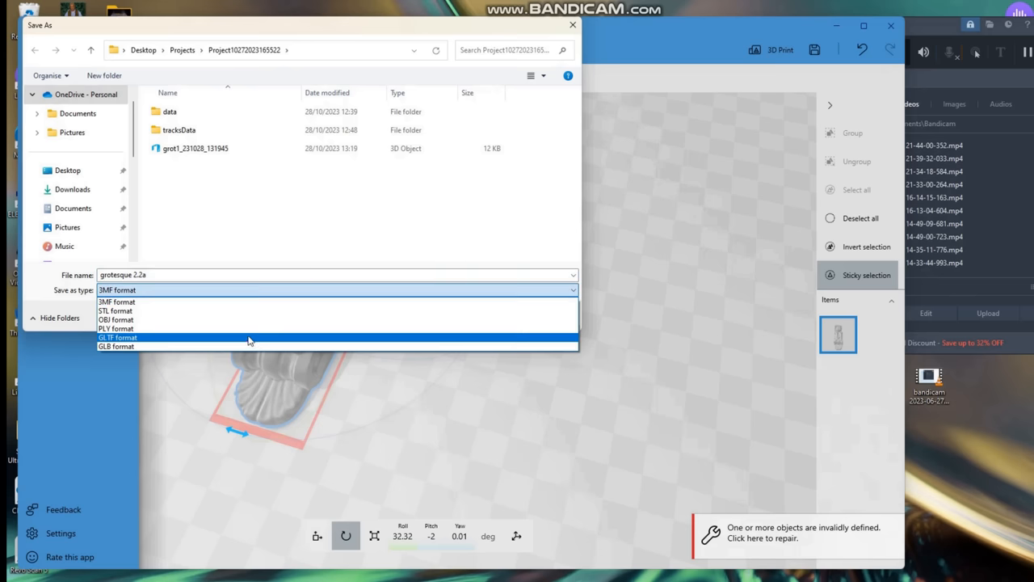
pyautogui.click(115, 310)
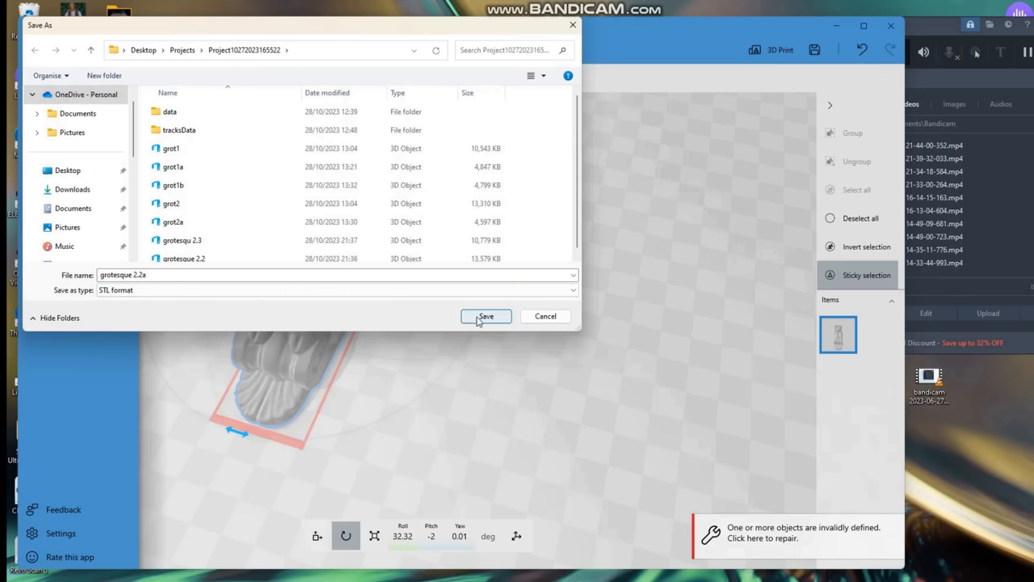
pyautogui.click(485, 315)
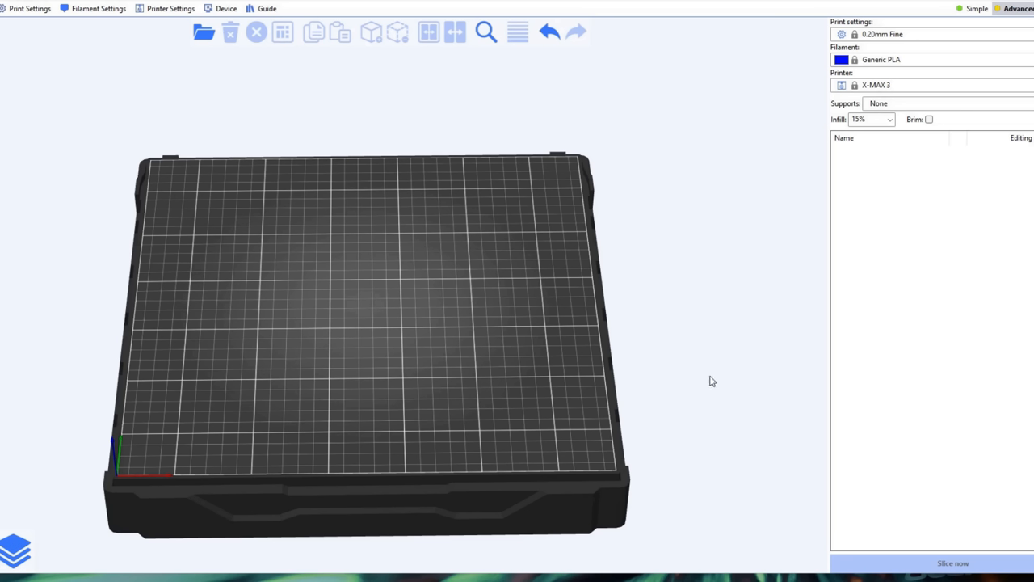
pyautogui.moveTo(149, 433)
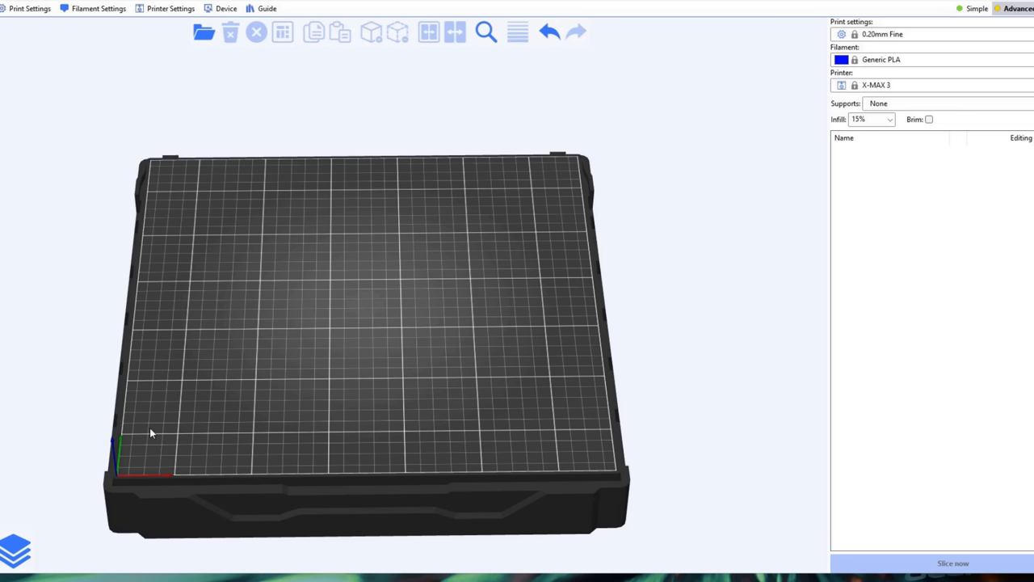
pyautogui.moveTo(677, 366)
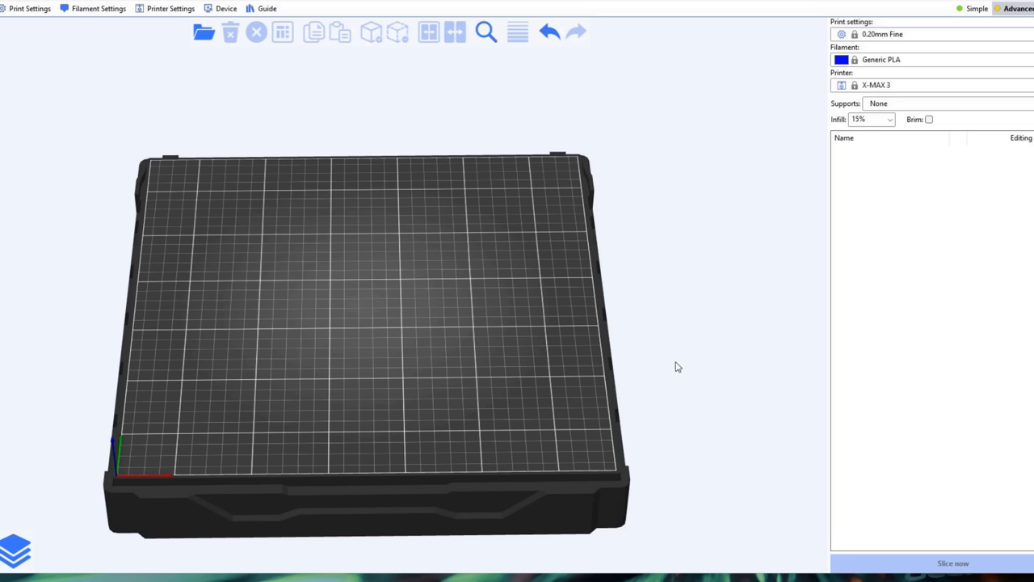
pyautogui.moveTo(189, 45)
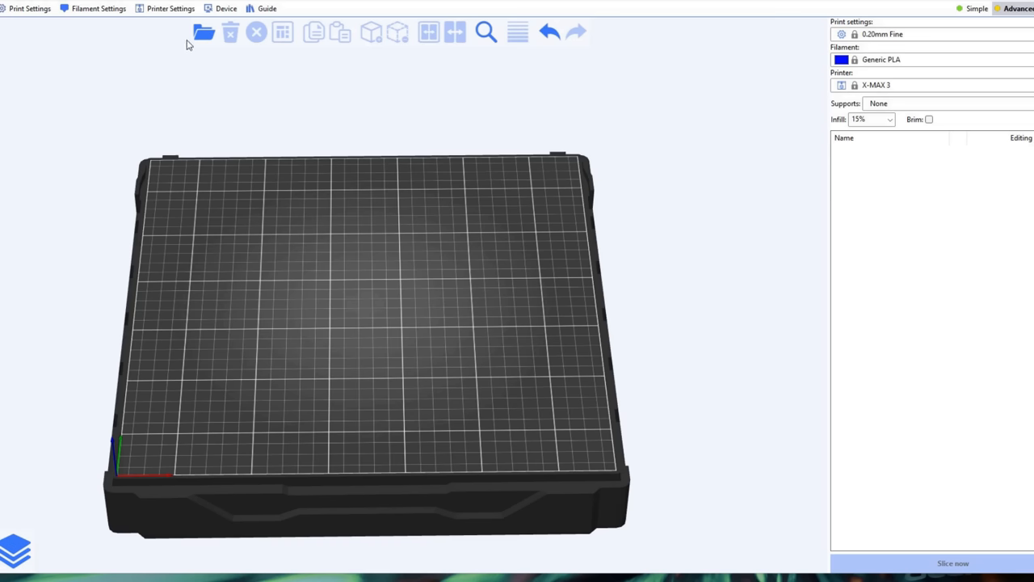
# Load the grotesqu 2.3a STL file through the import dialog.
pyautogui.click(203, 32)
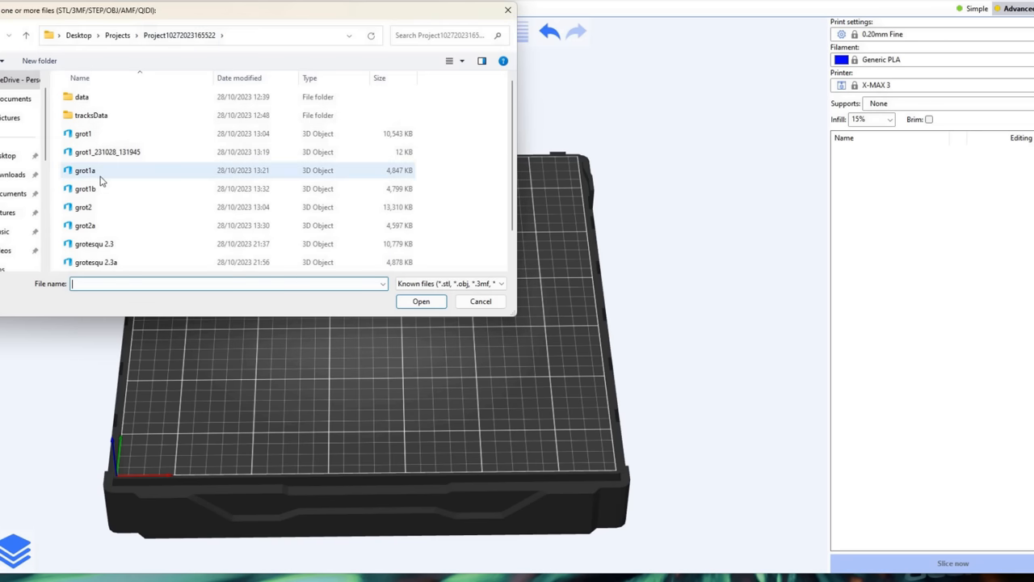
pyautogui.click(95, 262)
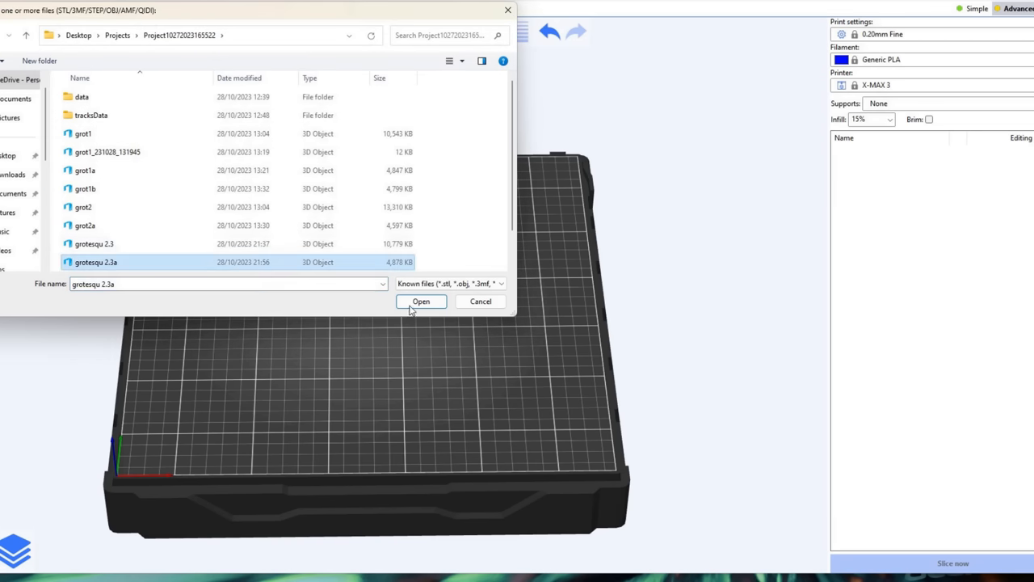
pyautogui.click(421, 301)
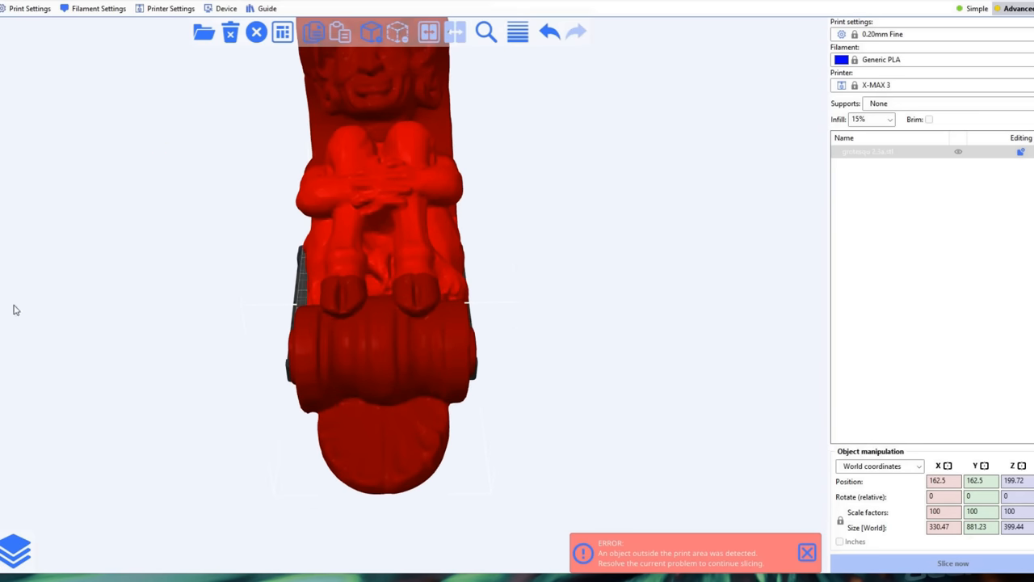
# Place grotesqu 2.3a and grotesque 2.2a side by side, then orbit the view to check.
pyautogui.click(282, 31)
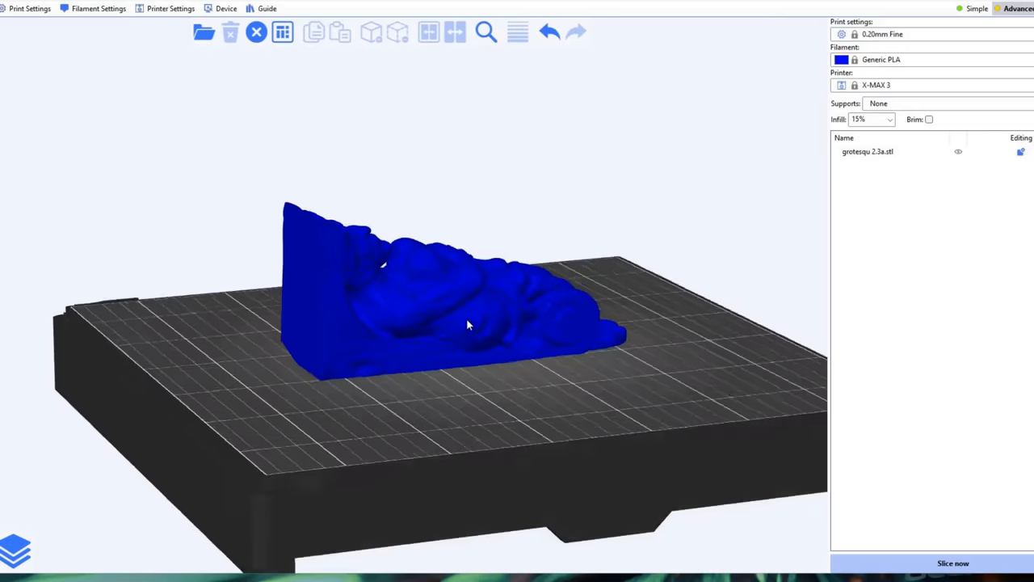
pyautogui.moveTo(466, 323); pyautogui.dragTo(371, 357)
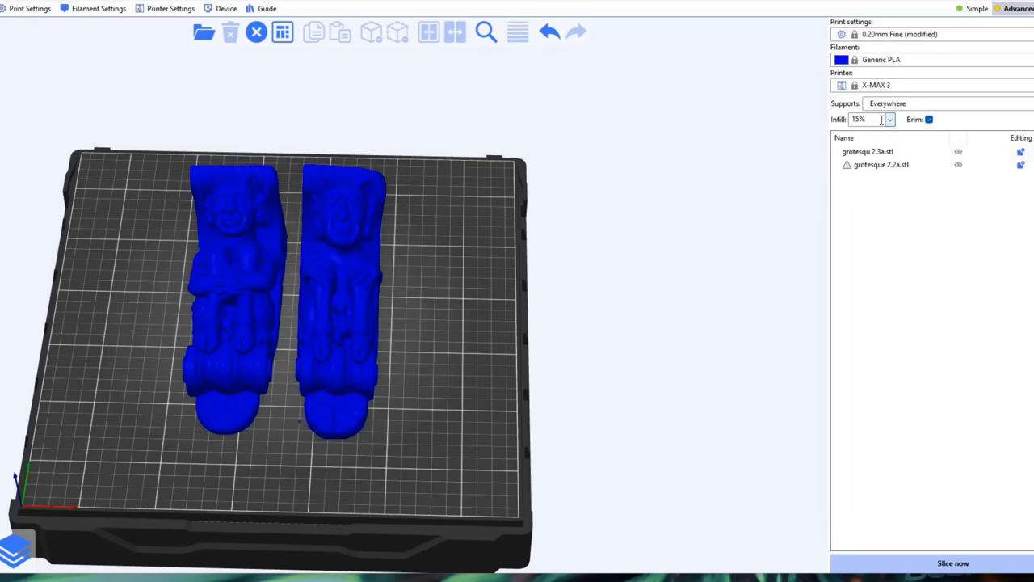
# Slice both grotesques for an estimated 6h40m print using 220.80 g of filament.
pyautogui.click(953, 563)
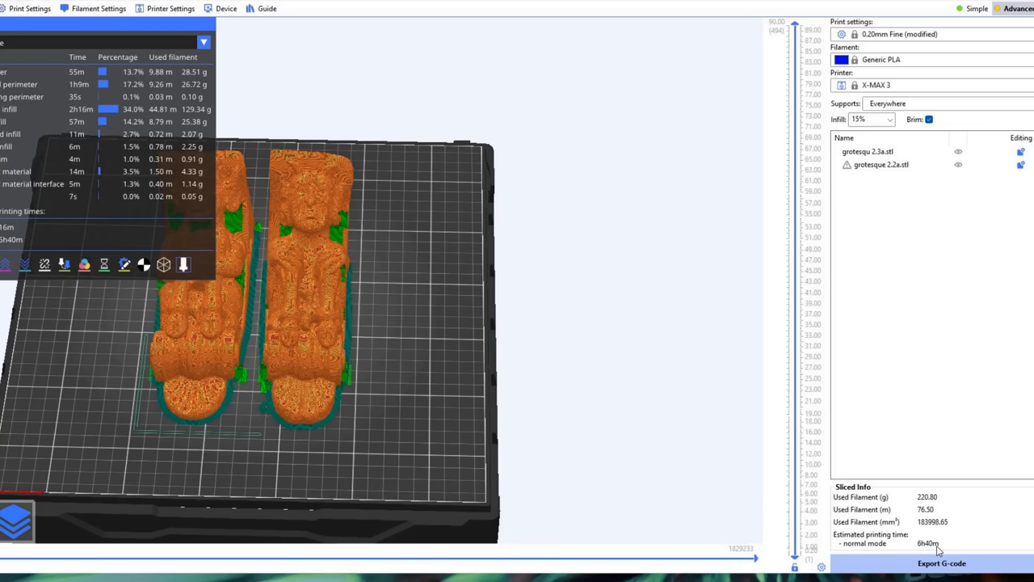
pyautogui.moveTo(942, 525)
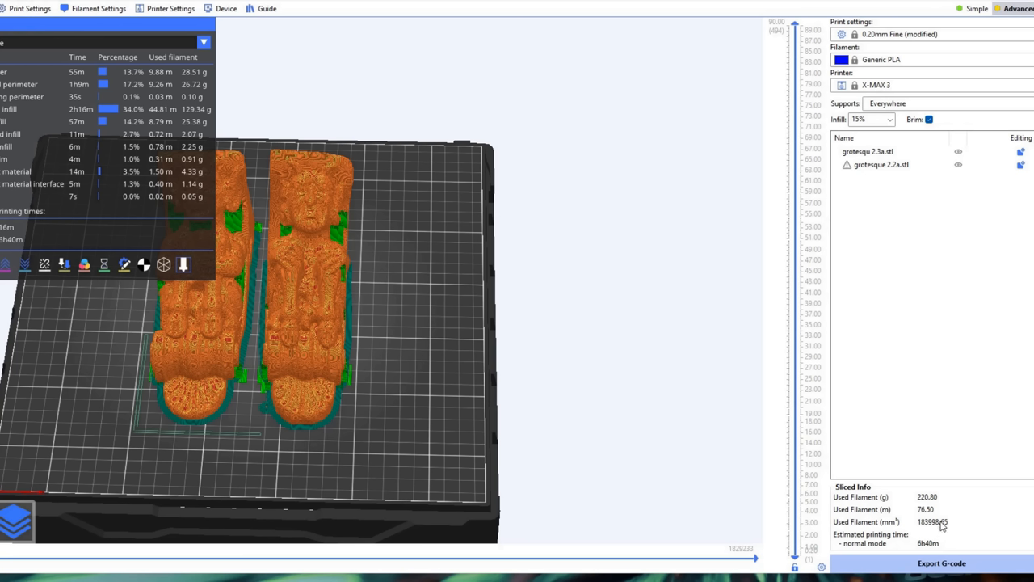
pyautogui.moveTo(950, 504)
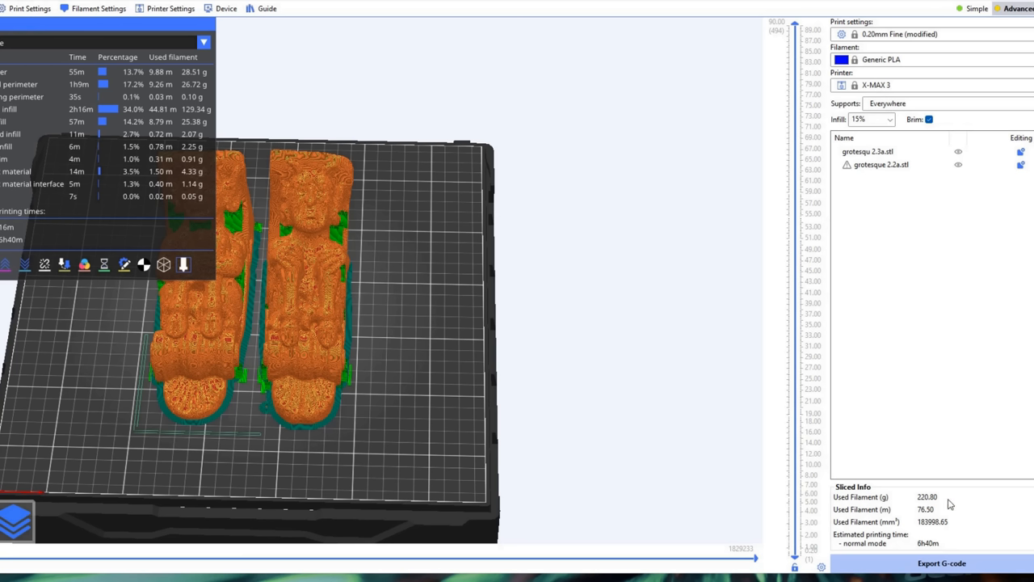